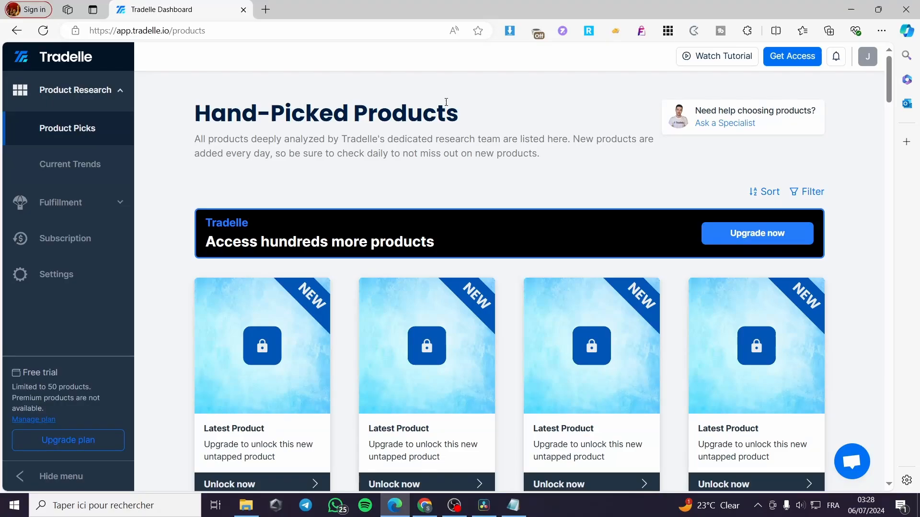
{"action": "mouse_move", "coordinate": [855, 154]}
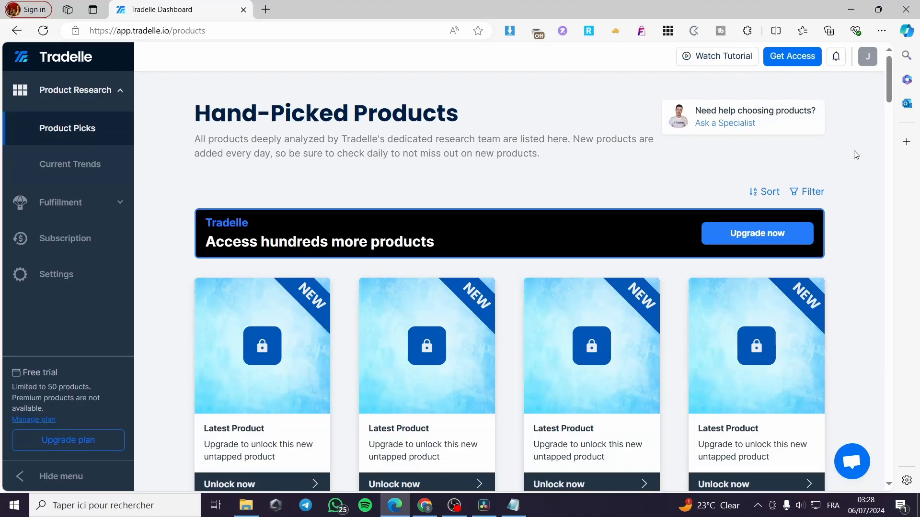
{"action": "mouse_move", "coordinate": [849, 155]}
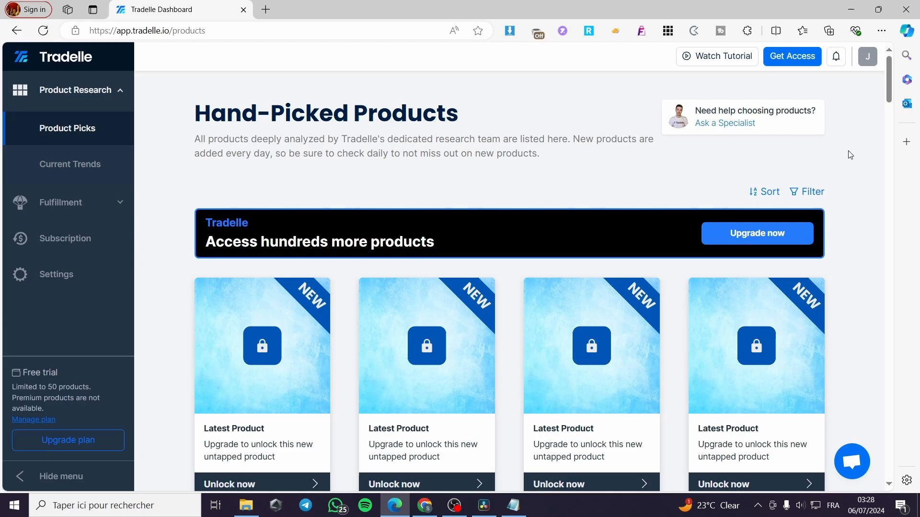
{"action": "mouse_move", "coordinate": [829, 156]}
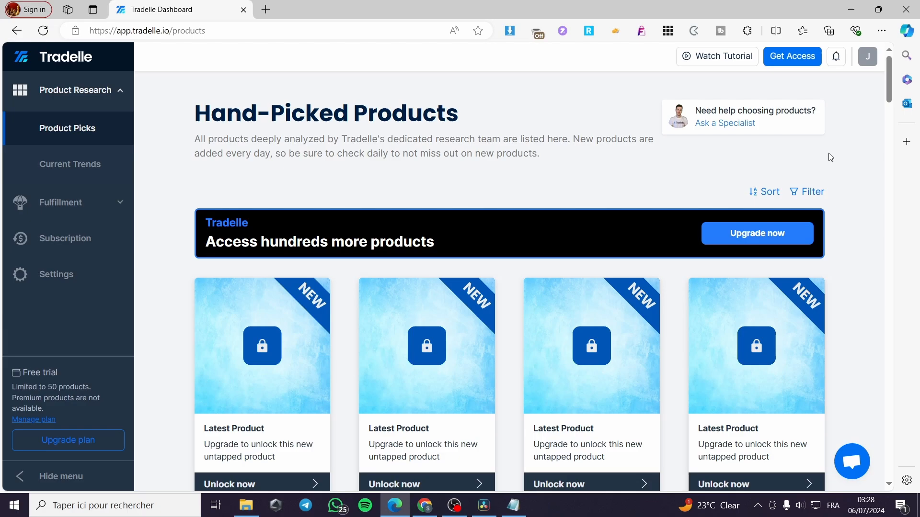
{"action": "mouse_move", "coordinate": [833, 151]}
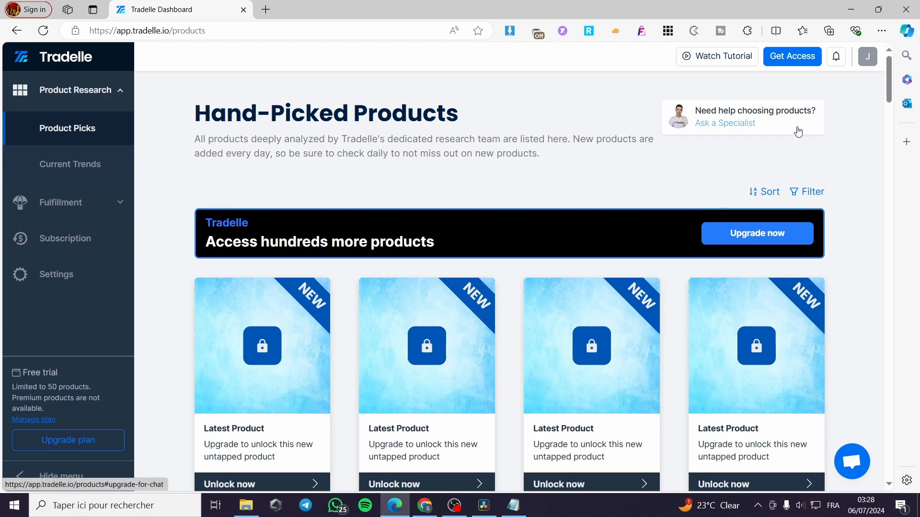
{"action": "mouse_move", "coordinate": [791, 134]}
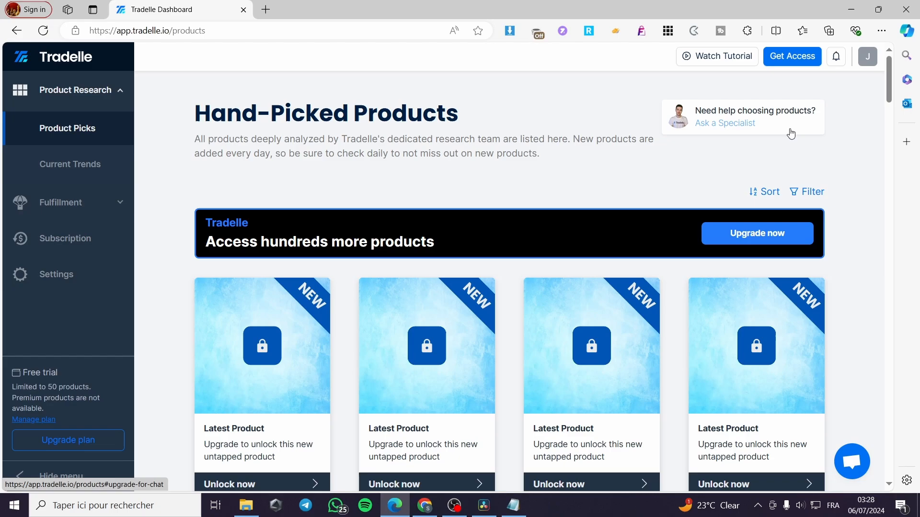
{"action": "mouse_move", "coordinate": [795, 139]}
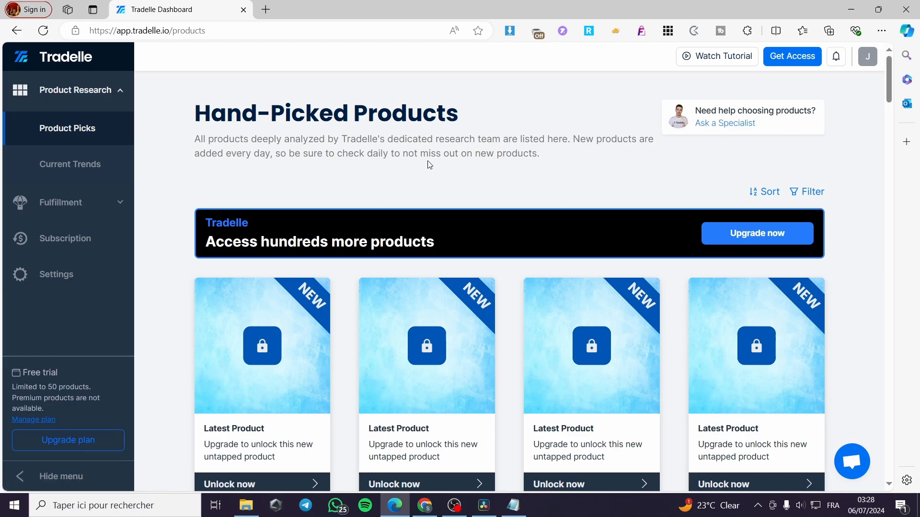
{"action": "mouse_move", "coordinate": [170, 138]}
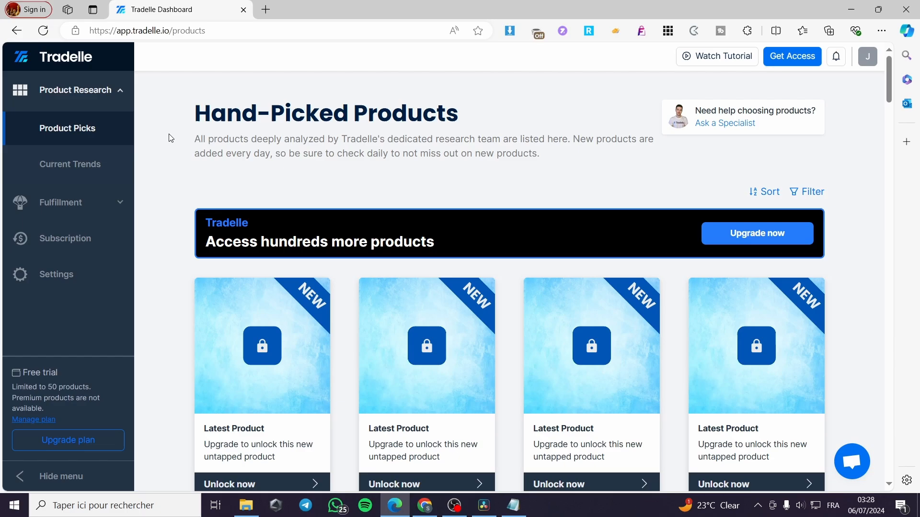
{"action": "mouse_move", "coordinate": [412, 128]}
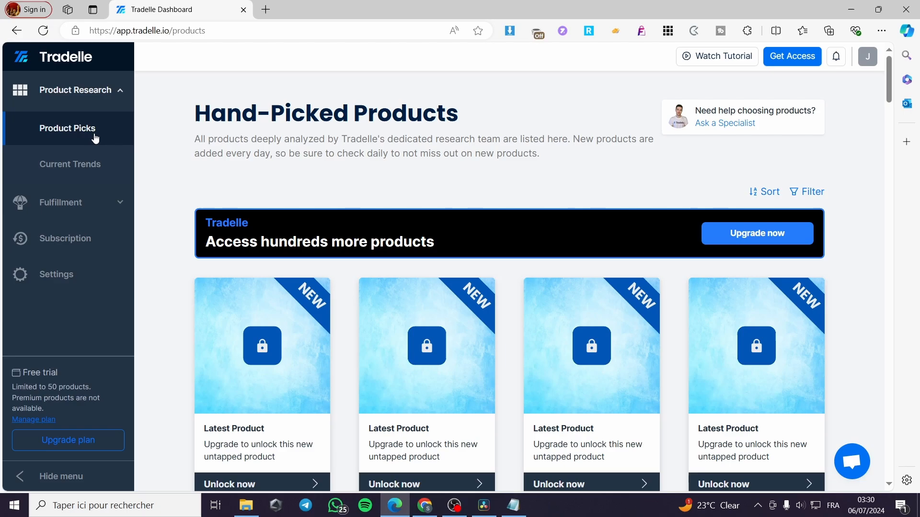
- Scroll through the luminous dog walking rope's description, pricing and Fulfillment by Tradelle costs
{"action": "scroll", "scroll_direction": "down", "scroll_amount": 3}
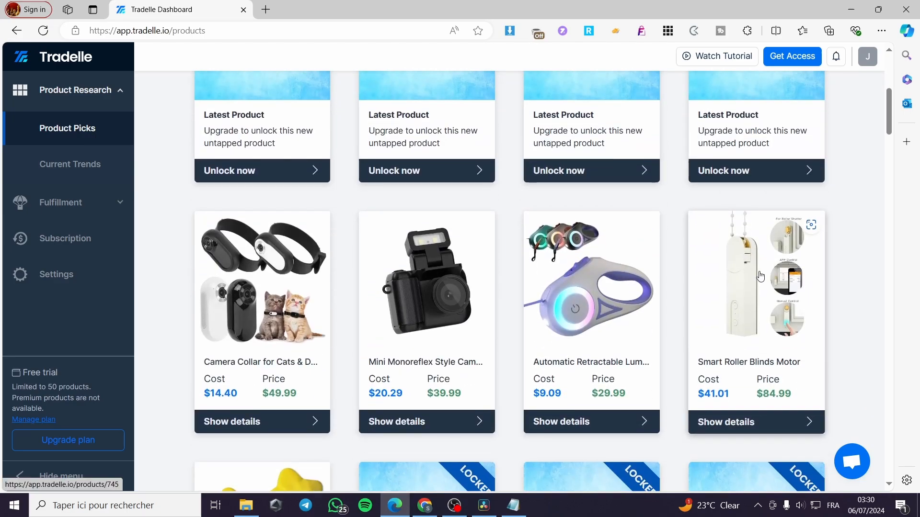
{"action": "scroll", "scroll_direction": "down", "scroll_amount": 3}
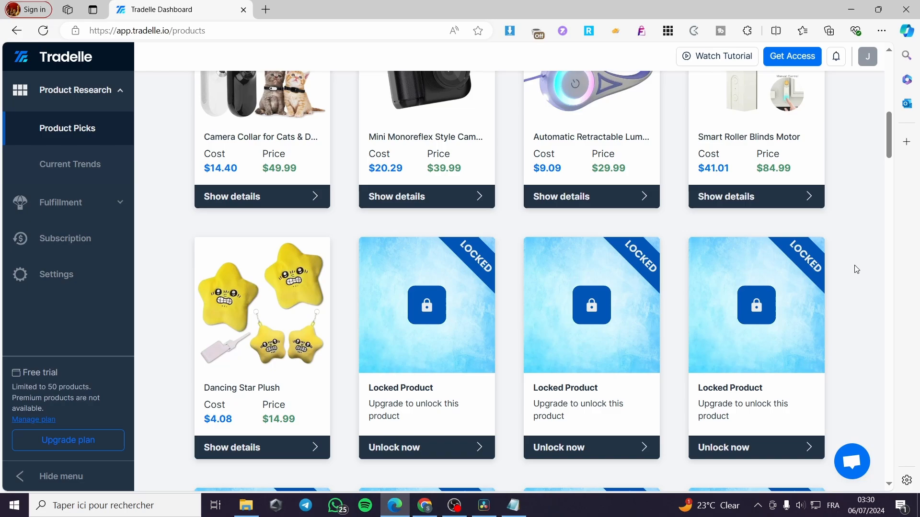
{"action": "mouse_move", "coordinate": [806, 166]}
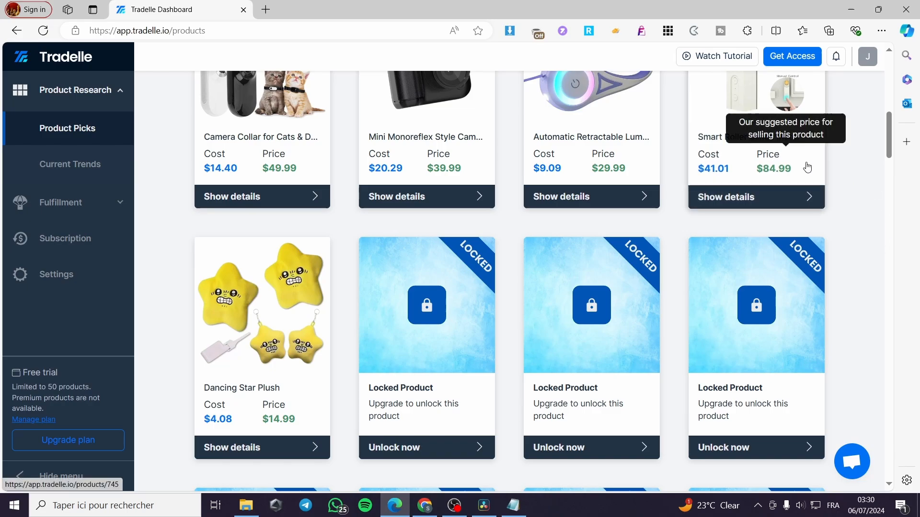
{"action": "scroll", "scroll_direction": "up", "scroll_amount": 3}
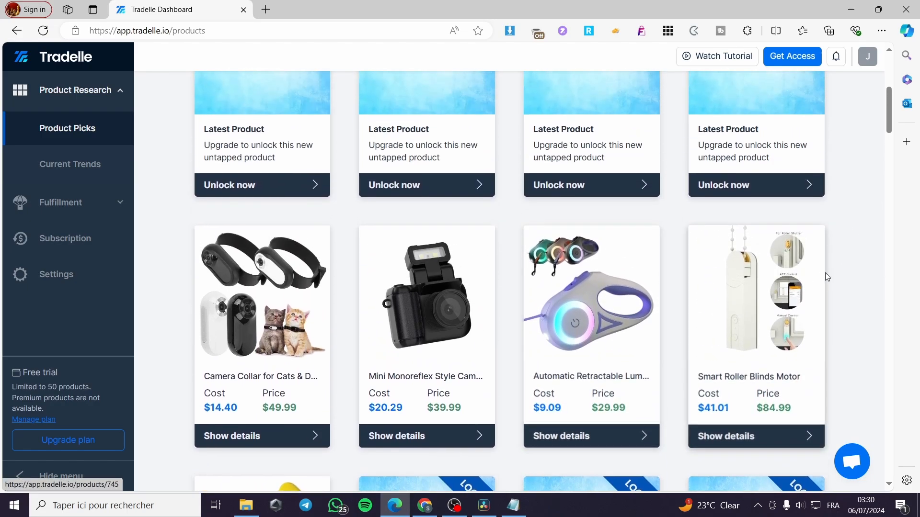
{"action": "mouse_move", "coordinate": [810, 267]}
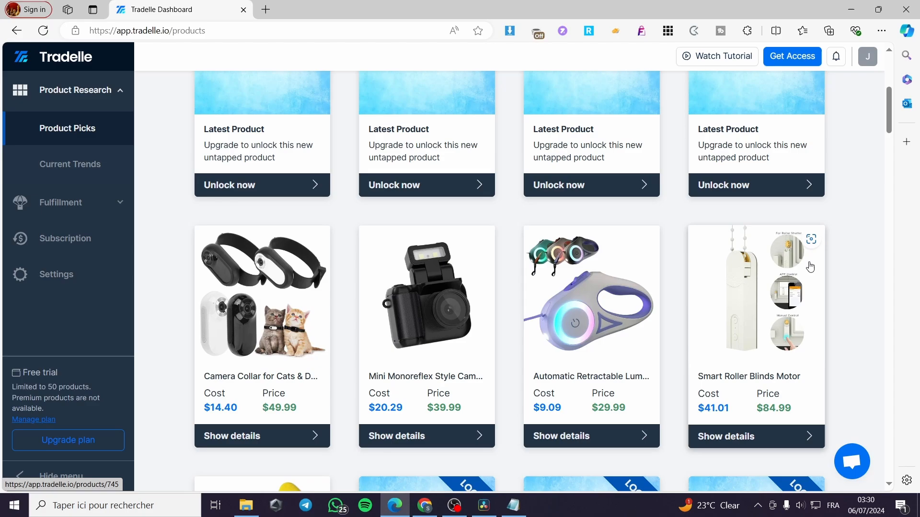
{"action": "scroll", "scroll_direction": "down", "scroll_amount": 3}
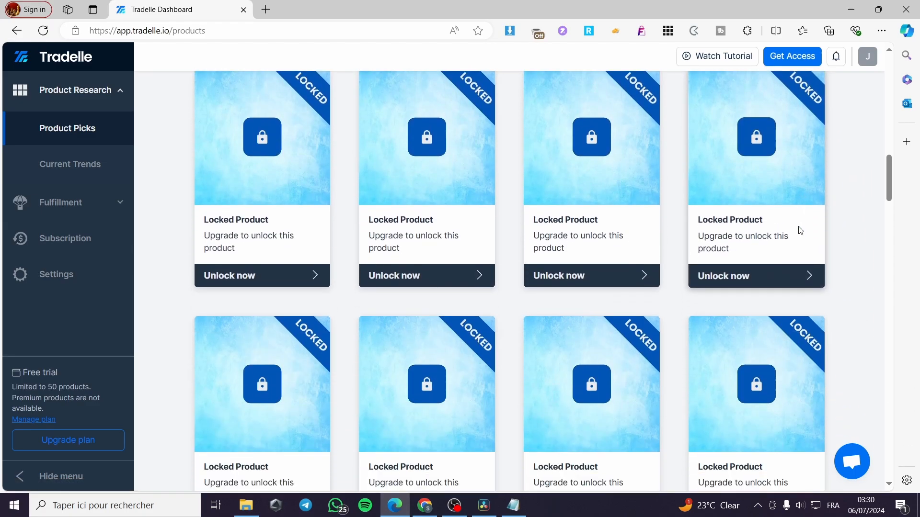
{"action": "scroll", "scroll_direction": "down", "scroll_amount": 3}
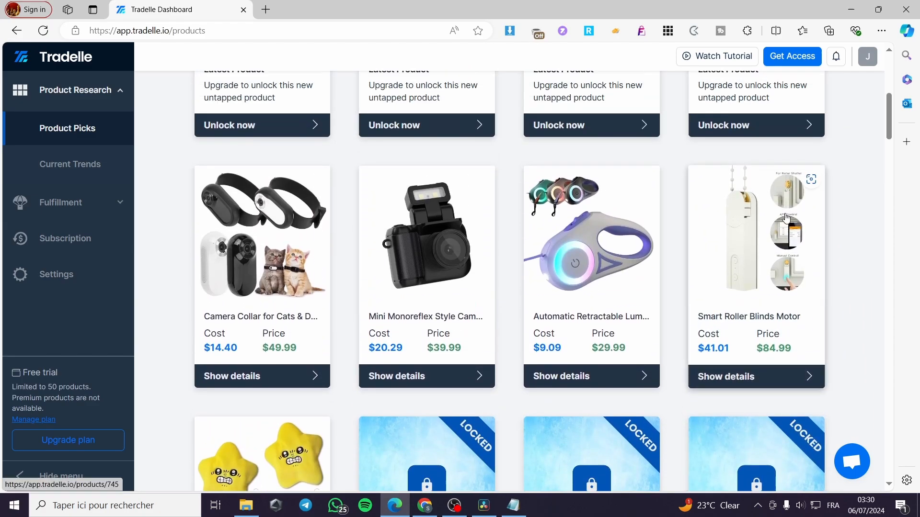
{"action": "mouse_move", "coordinate": [811, 180]}
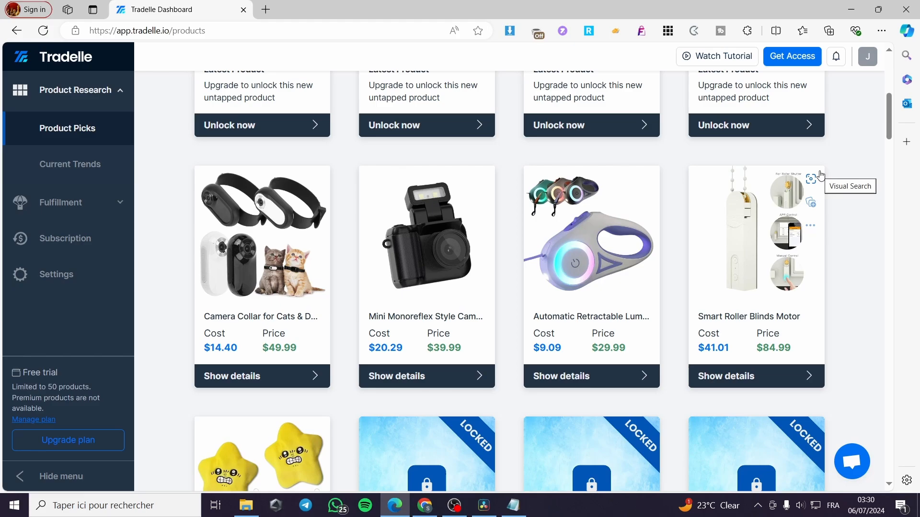
{"action": "scroll", "scroll_direction": "down", "scroll_amount": 3}
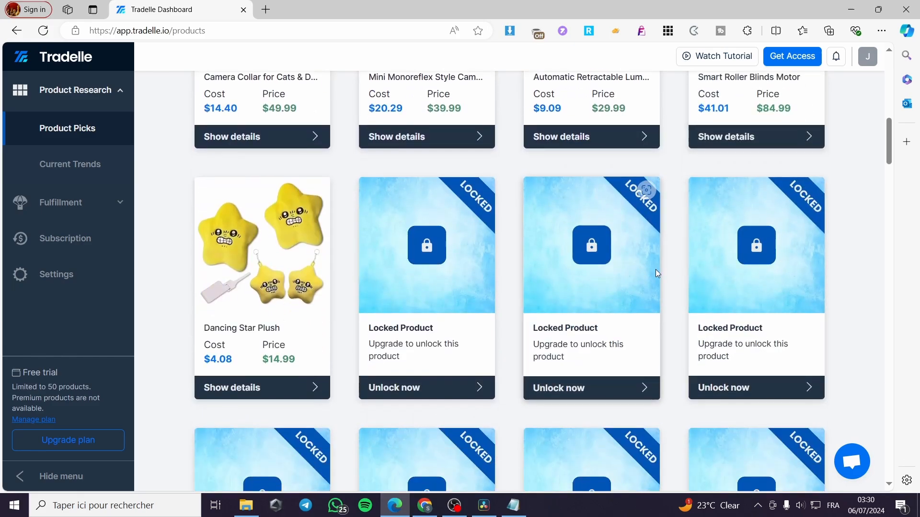
{"action": "mouse_move", "coordinate": [860, 228]}
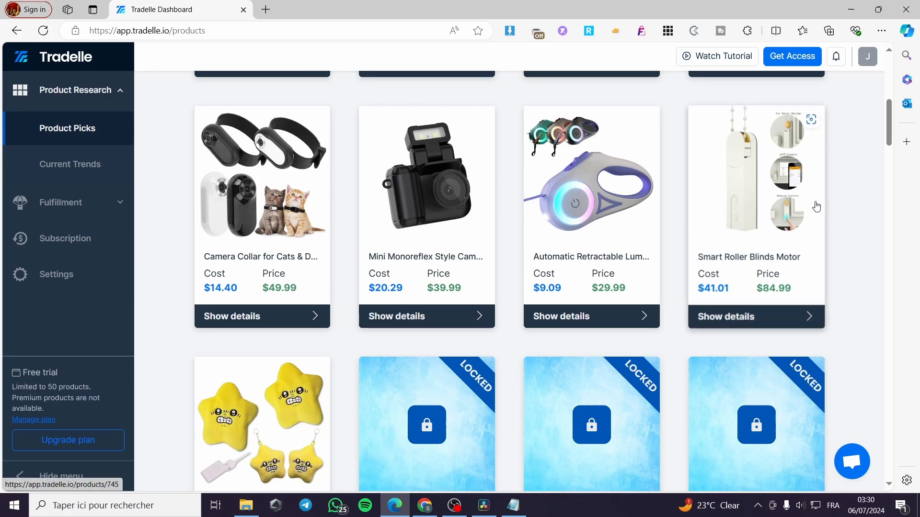
{"action": "mouse_move", "coordinate": [876, 208]}
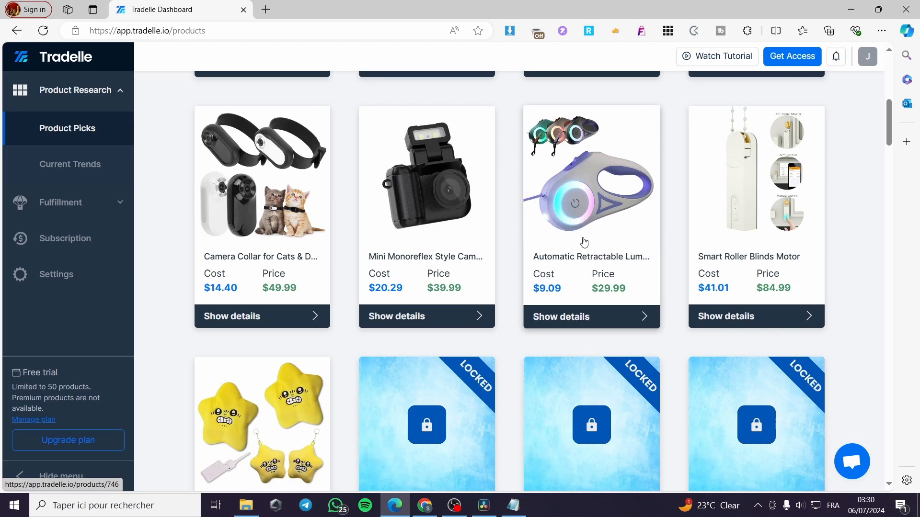
{"action": "mouse_move", "coordinate": [609, 288]}
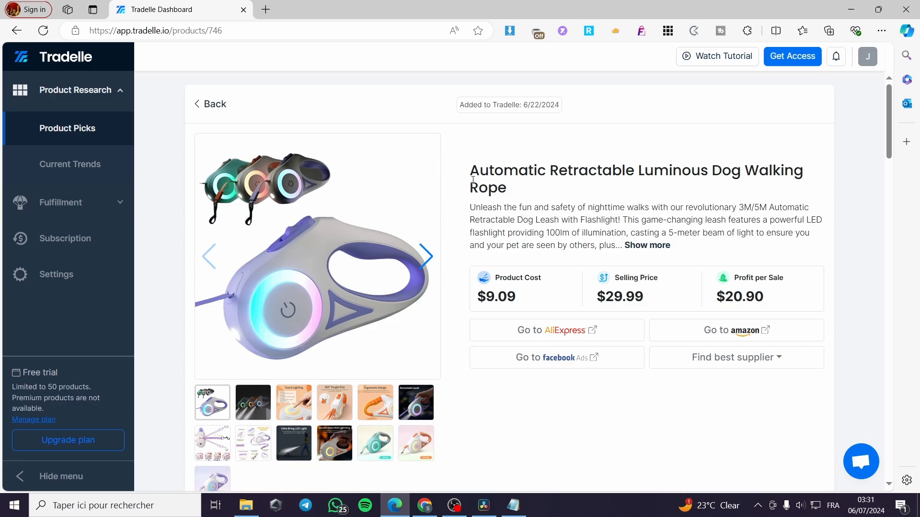
{"action": "mouse_move", "coordinate": [584, 203]}
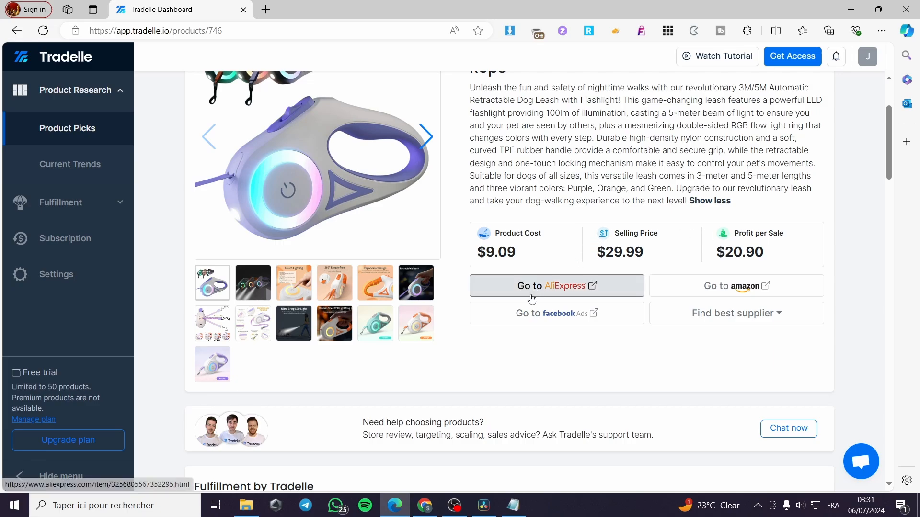
{"action": "scroll", "scroll_direction": "up", "scroll_amount": 3}
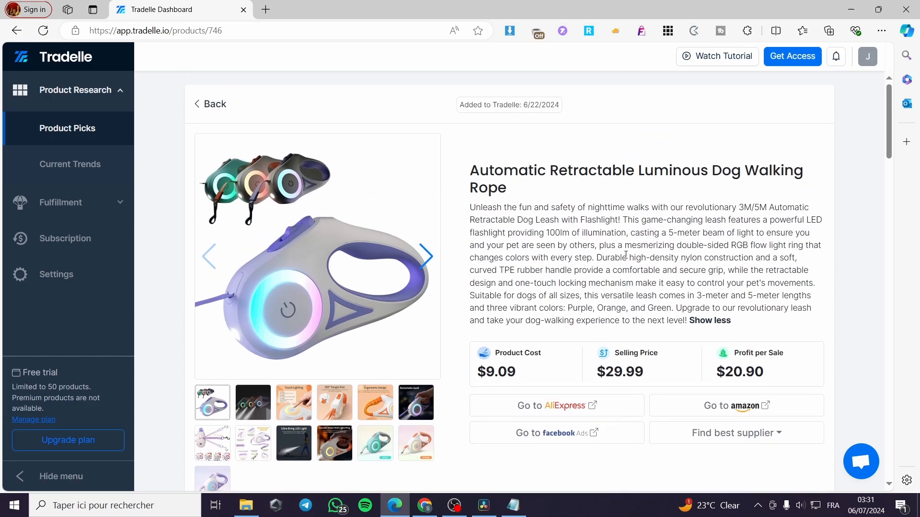
{"action": "scroll", "scroll_direction": "down", "scroll_amount": 3}
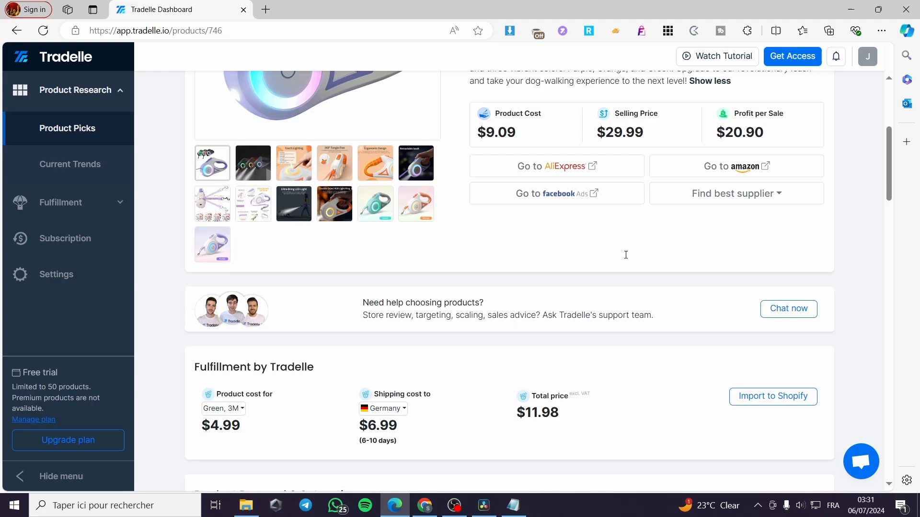
{"action": "mouse_move", "coordinate": [668, 266]}
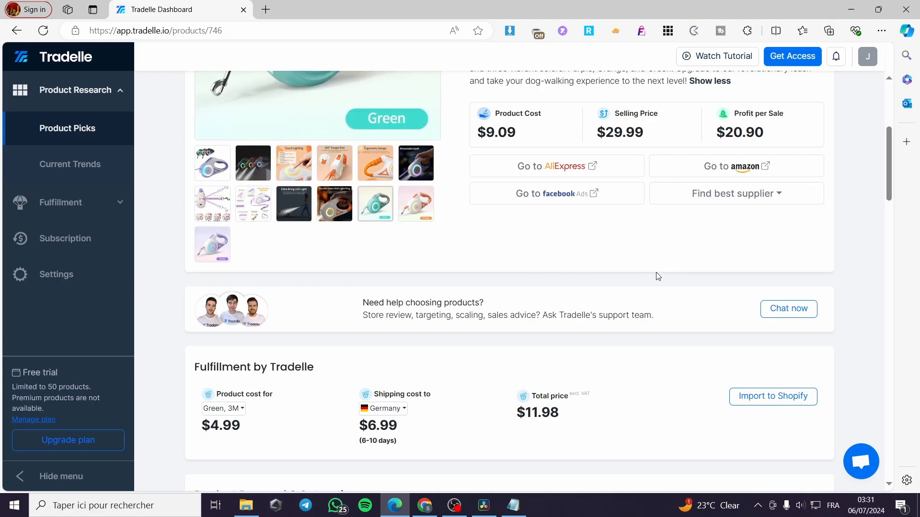
{"action": "scroll", "scroll_direction": "down", "scroll_amount": 3}
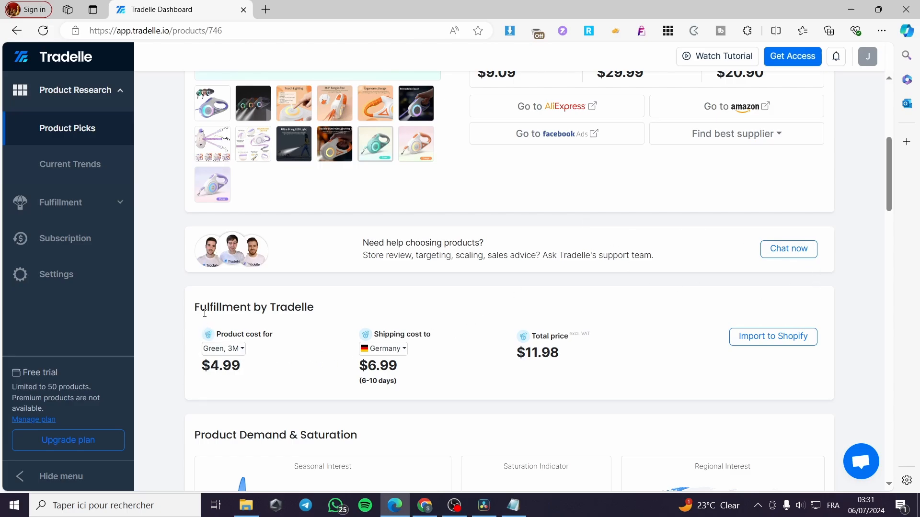
{"action": "mouse_move", "coordinate": [341, 306]}
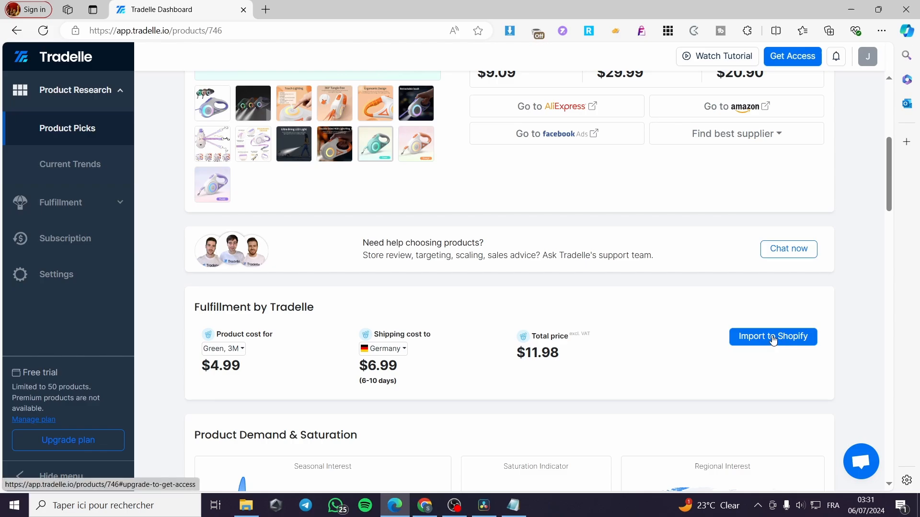
- Attempt Import to Shopify for the leash, revealing the paid plans page, then return to the Tradelle tab
{"action": "left_click", "coordinate": [772, 336]}
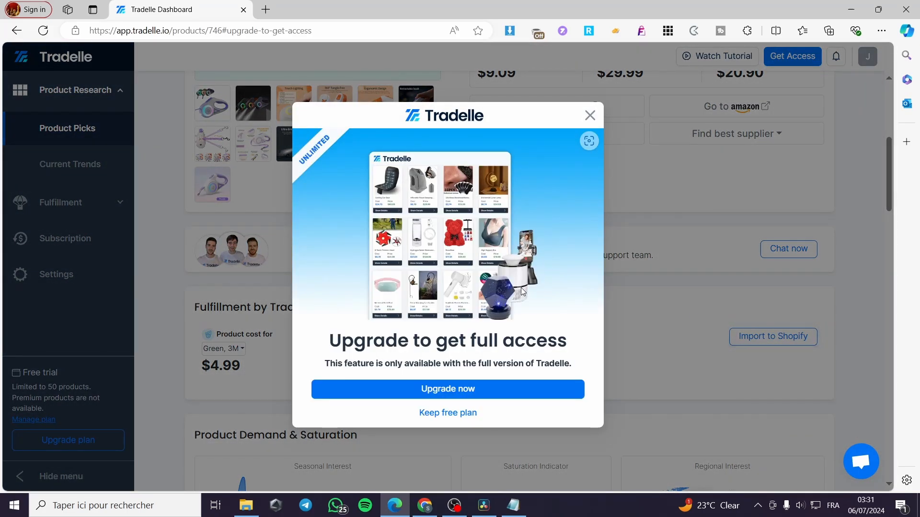
{"action": "mouse_move", "coordinate": [406, 309]}
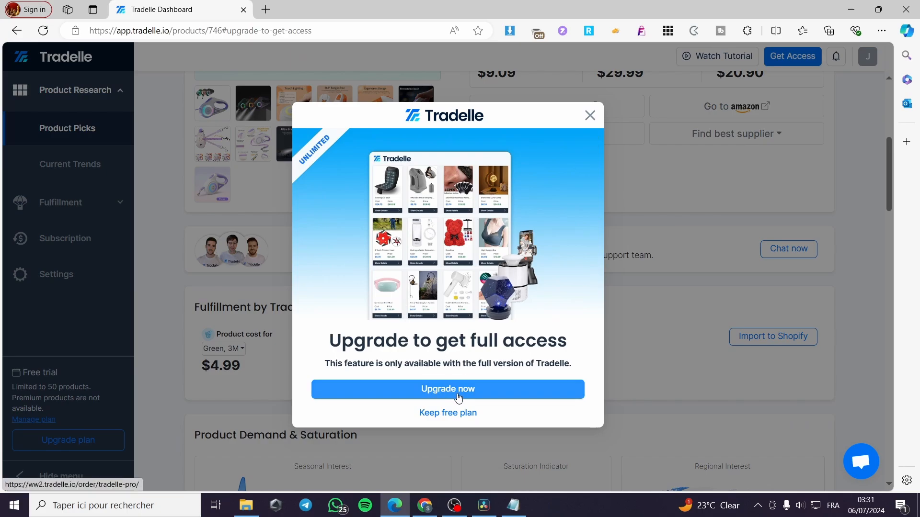
{"action": "left_click", "coordinate": [589, 115]}
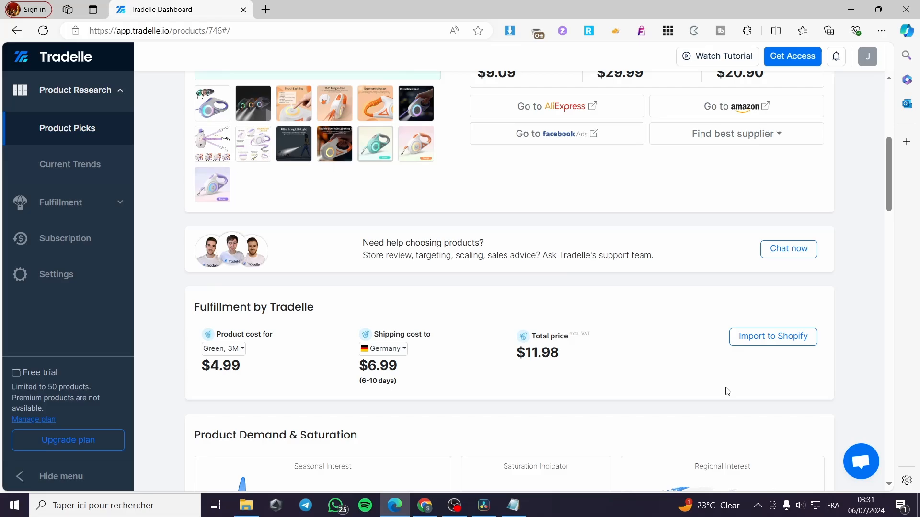
{"action": "mouse_move", "coordinate": [772, 337]}
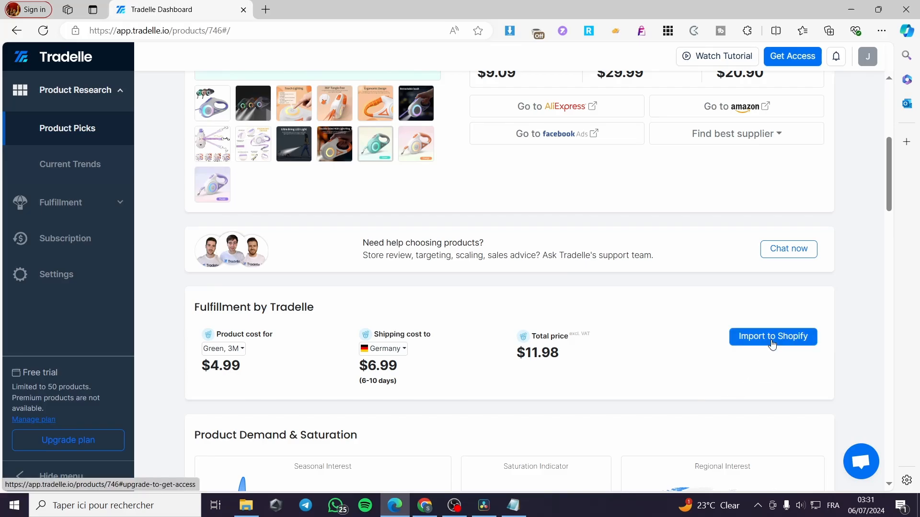
{"action": "left_click", "coordinate": [772, 336]}
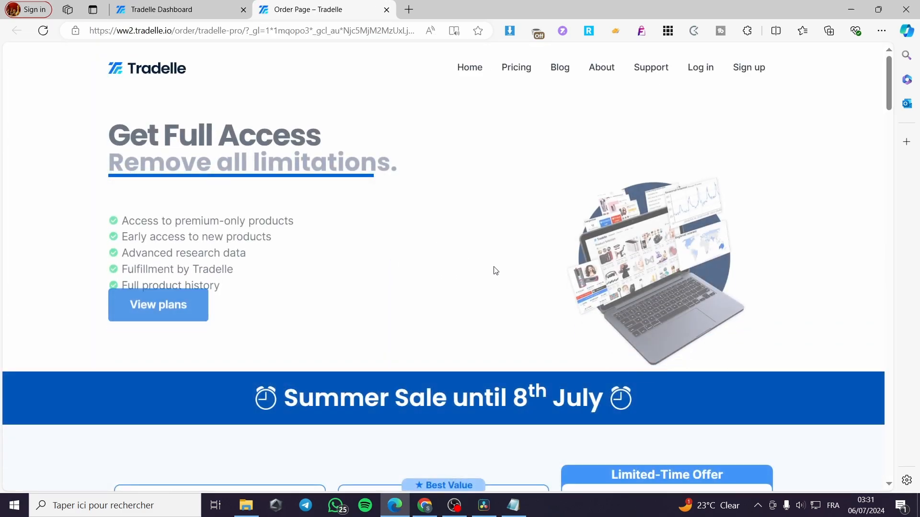
{"action": "scroll", "scroll_direction": "down", "scroll_amount": 3}
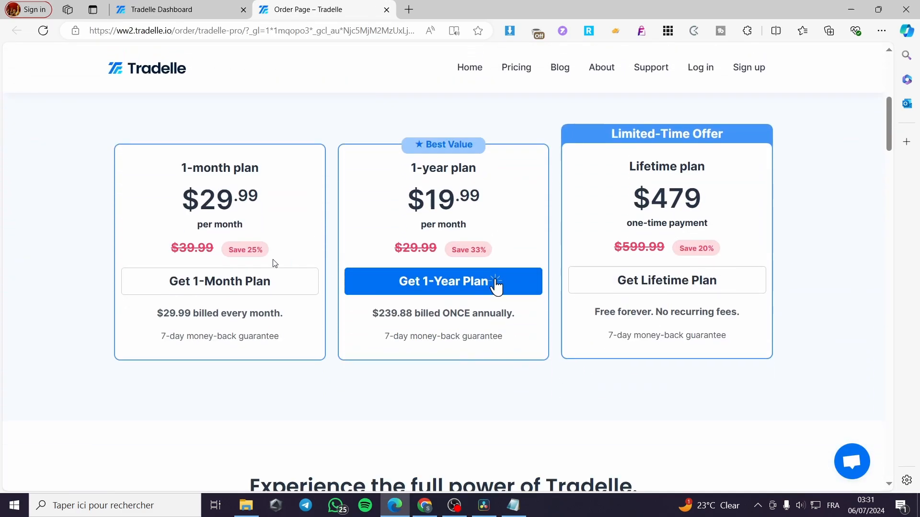
{"action": "mouse_move", "coordinate": [282, 129]}
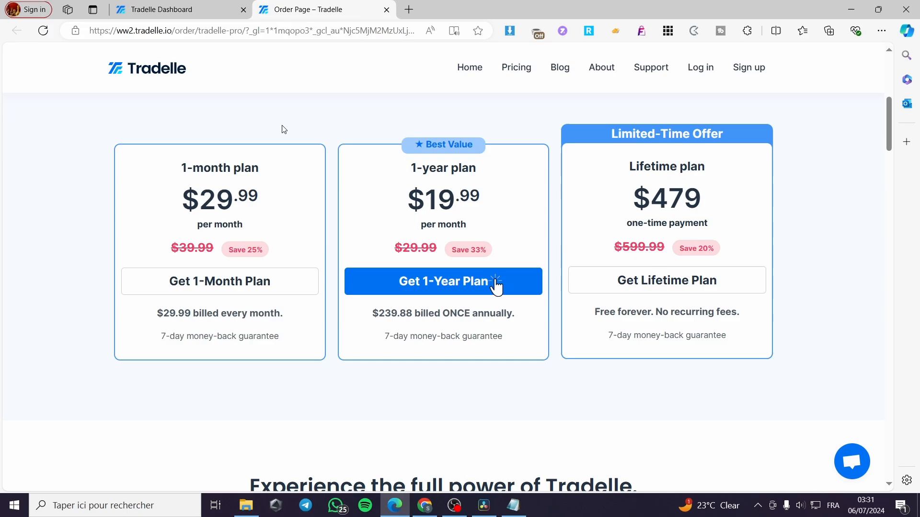
{"action": "left_click", "coordinate": [171, 10]}
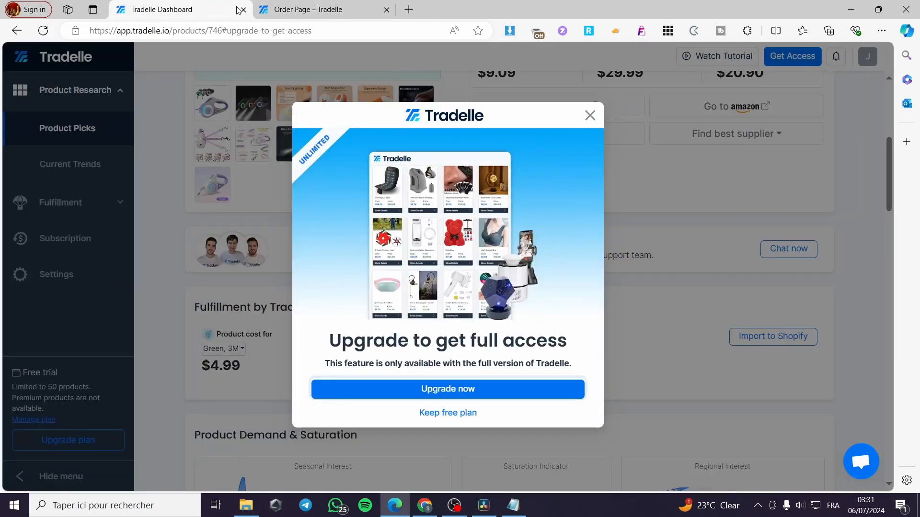
- Close the pricing tab and dismiss the upgrade prompt, returning to the leash's fulfillment details
{"action": "left_click", "coordinate": [385, 9]}
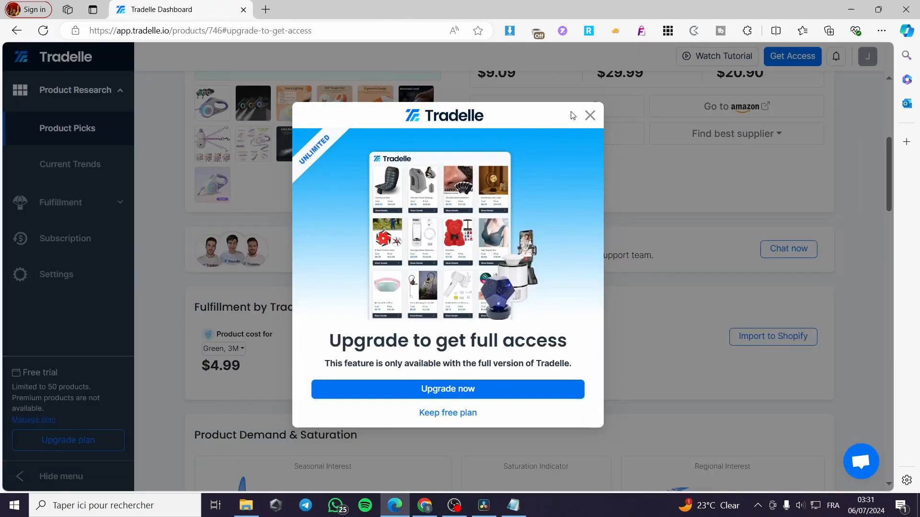
{"action": "left_click", "coordinate": [589, 115]}
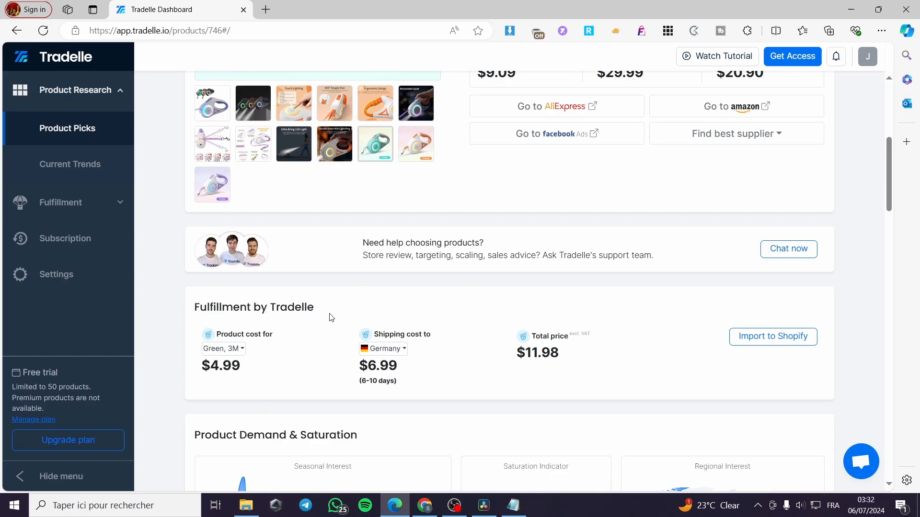
{"action": "mouse_move", "coordinate": [604, 309]}
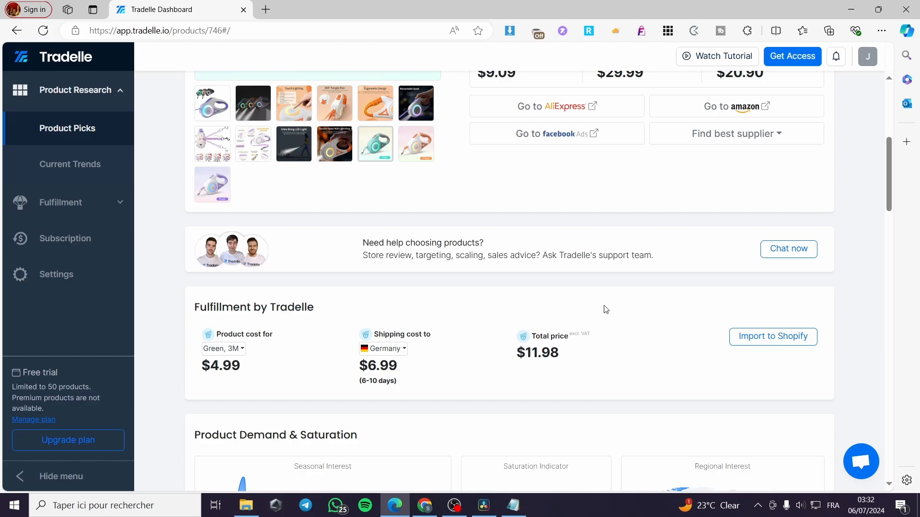
{"action": "mouse_move", "coordinate": [472, 303]}
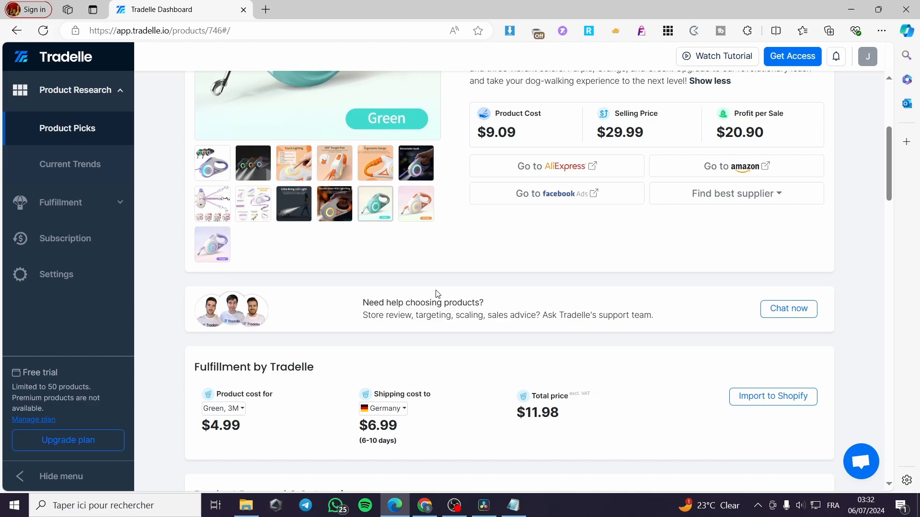
{"action": "mouse_move", "coordinate": [483, 315]}
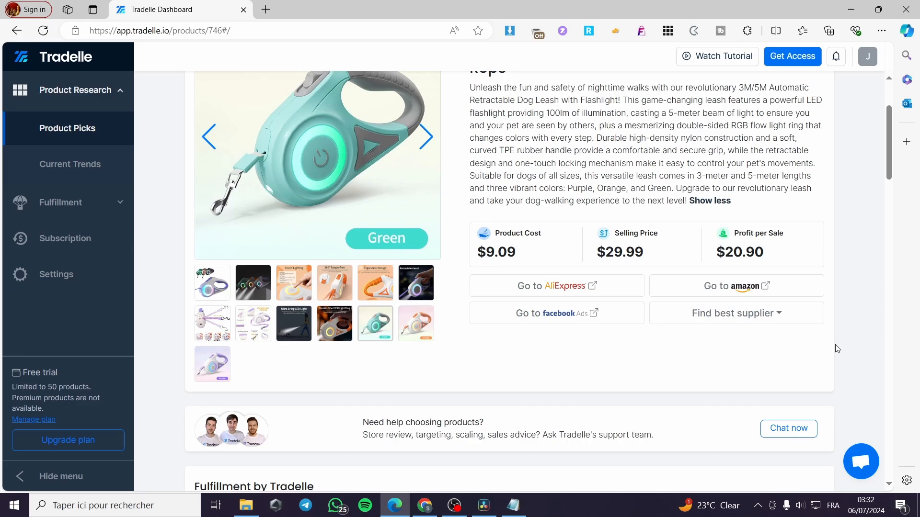
{"action": "mouse_move", "coordinate": [555, 285]}
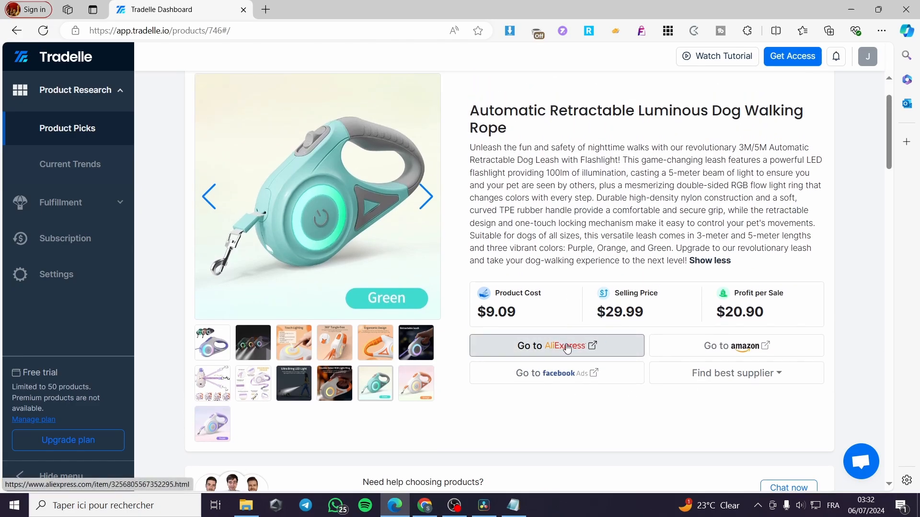
{"action": "mouse_move", "coordinate": [576, 350]}
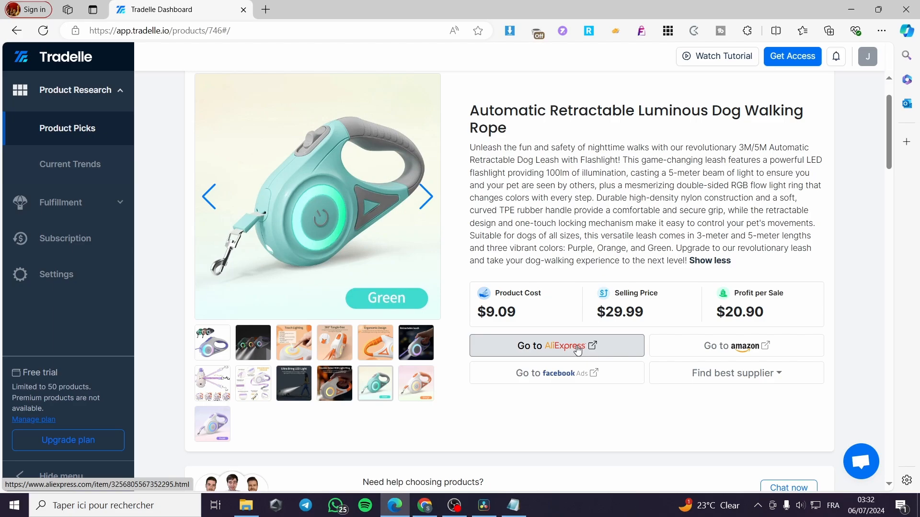
- Open the leash's AliExpress listing via Go to AliExpress
{"action": "left_click", "coordinate": [554, 346]}
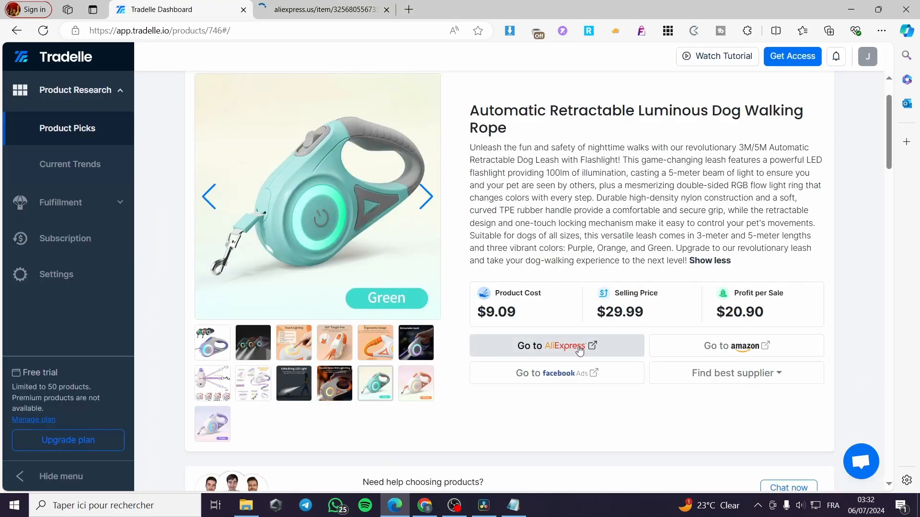
- Review the ROJECO retractable LED leash at $9.14 on AliExpress, then return to the Tradelle tab
{"action": "left_click", "coordinate": [554, 346]}
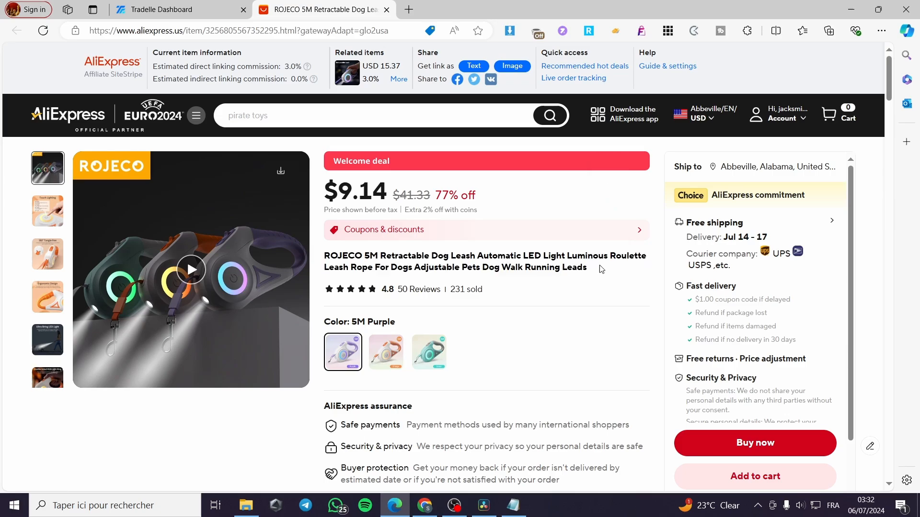
{"action": "scroll", "scroll_direction": "down", "scroll_amount": 3}
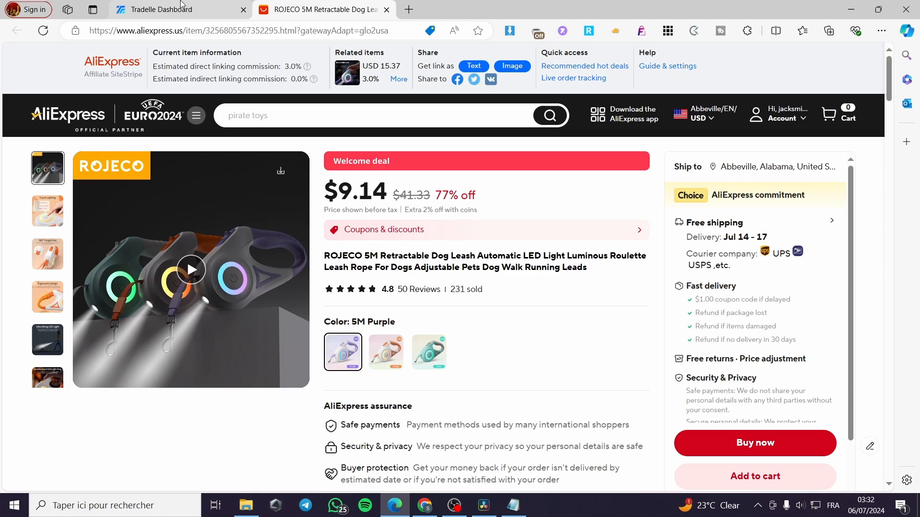
{"action": "left_click", "coordinate": [171, 10]}
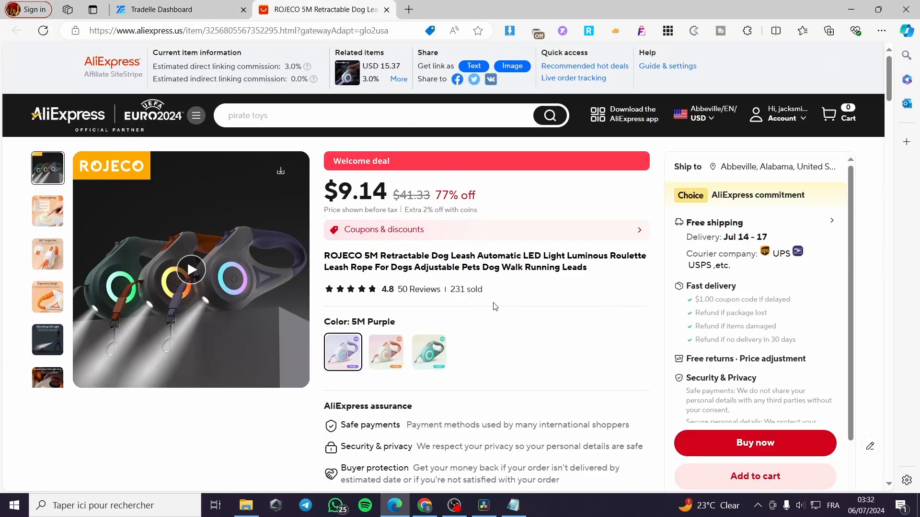
{"action": "mouse_move", "coordinate": [368, 238]}
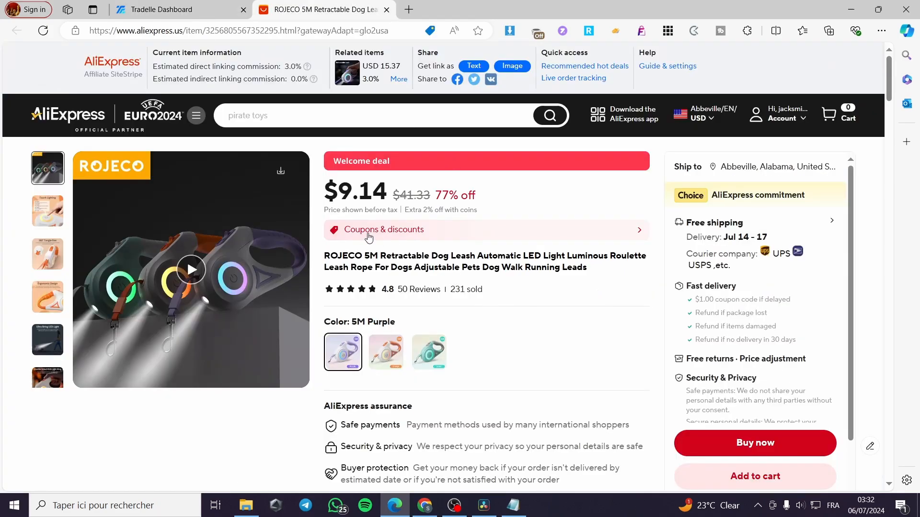
{"action": "left_click", "coordinate": [180, 10]}
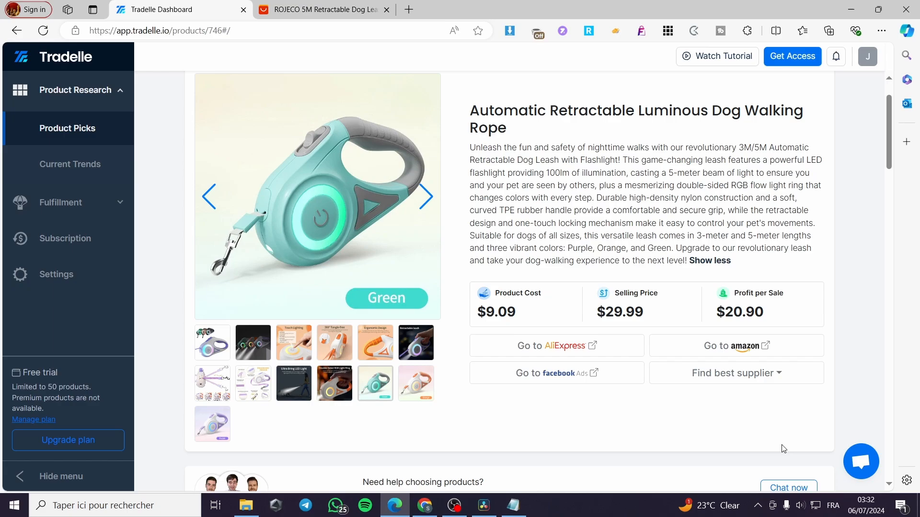
{"action": "mouse_move", "coordinate": [788, 386]}
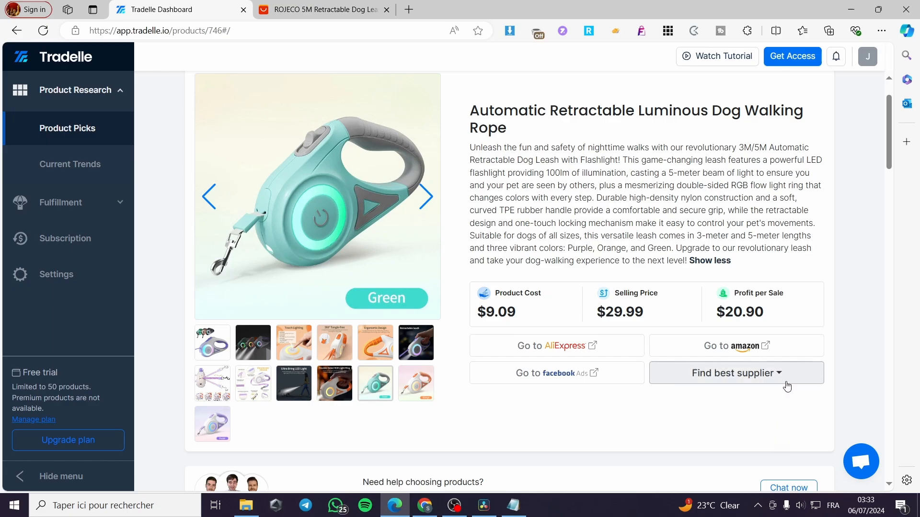
- Choose CjDropshipping under Find best supplier to search it for the luminous dog rope
{"action": "left_click", "coordinate": [734, 372]}
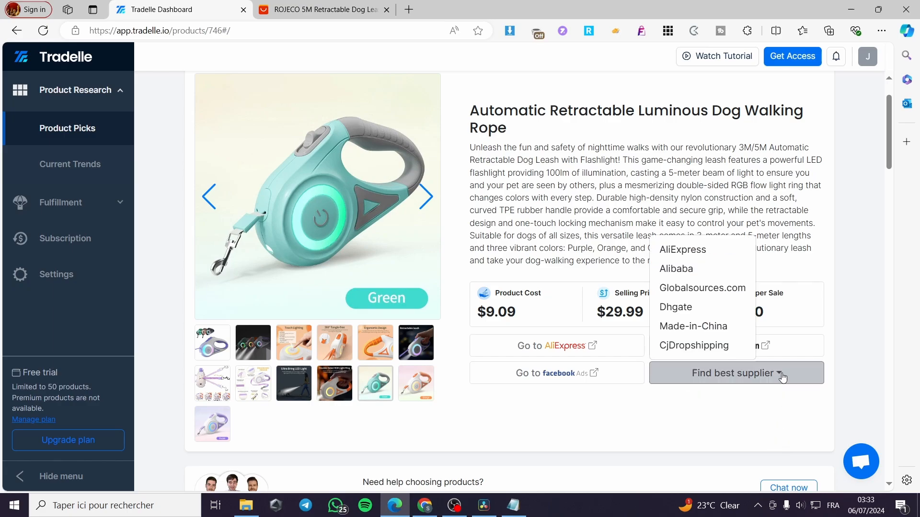
{"action": "mouse_move", "coordinate": [720, 257]}
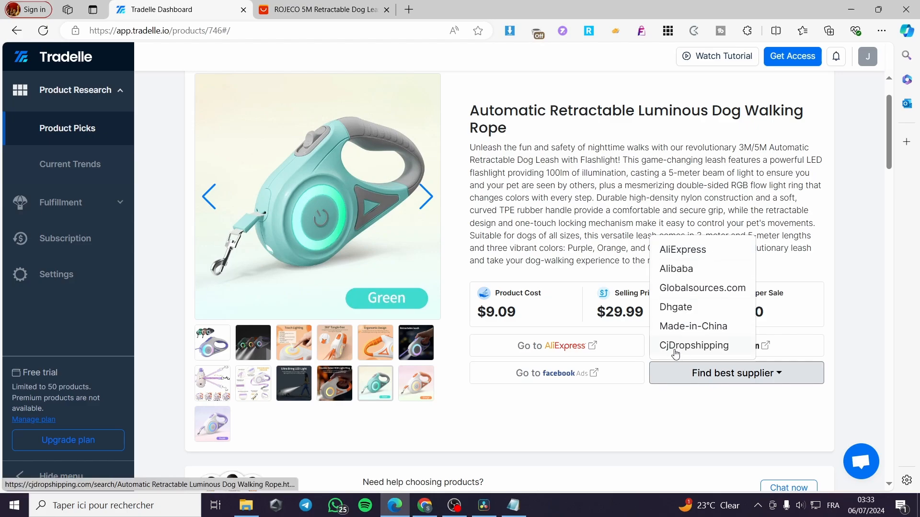
{"action": "left_click", "coordinate": [693, 345]}
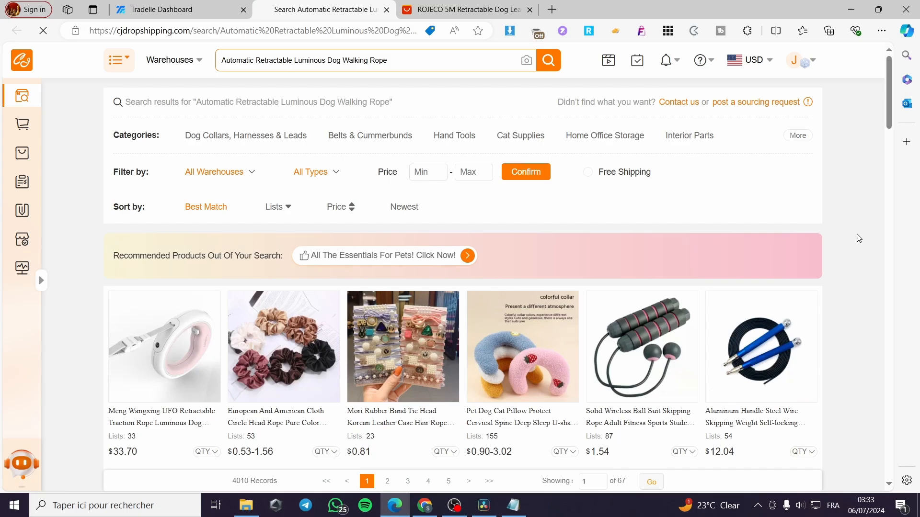
- Open the Meng Wangxing UFO retractable luminous dog rope listing at $33.70 from the search results
{"action": "scroll", "scroll_direction": "down", "scroll_amount": 3}
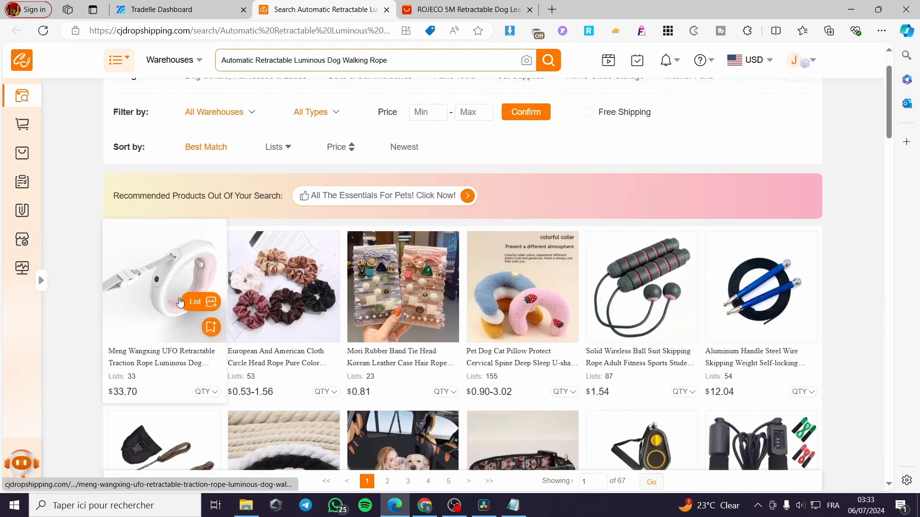
{"action": "mouse_move", "coordinate": [178, 269]}
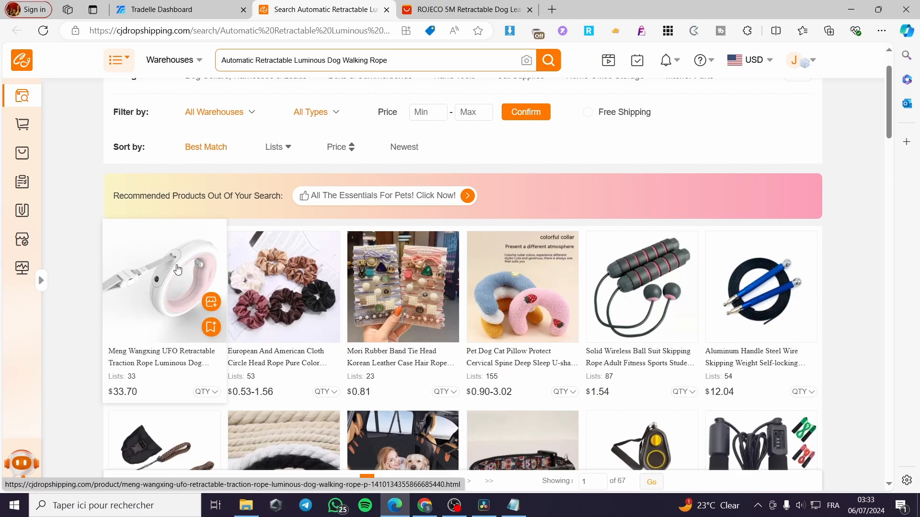
{"action": "mouse_move", "coordinate": [165, 275]}
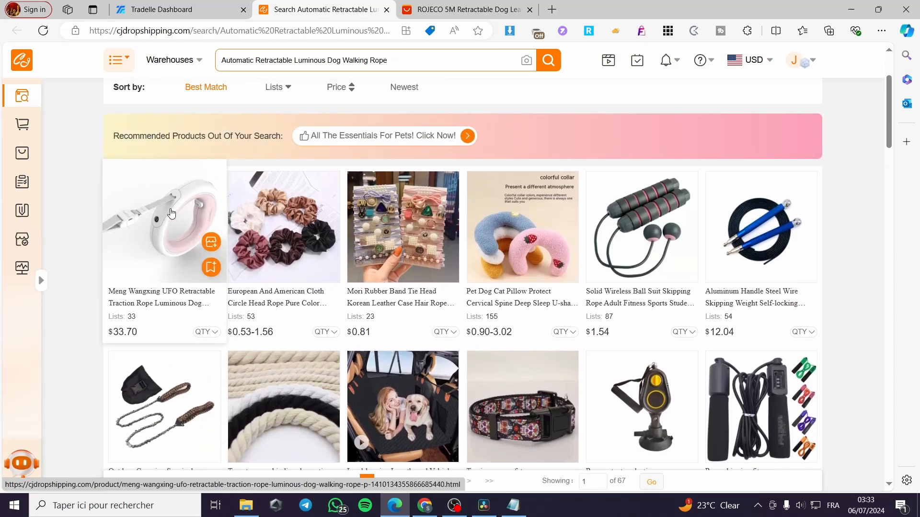
{"action": "left_click", "coordinate": [165, 221]}
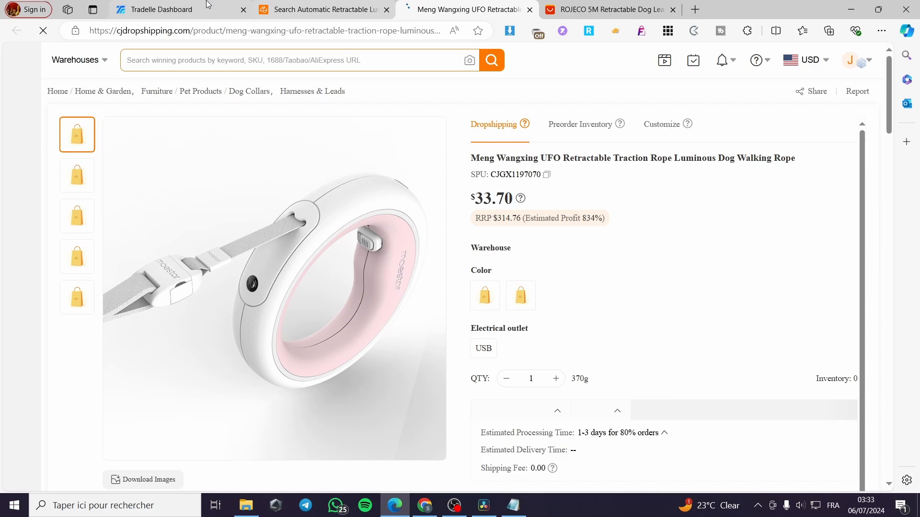
{"action": "left_click", "coordinate": [158, 10]}
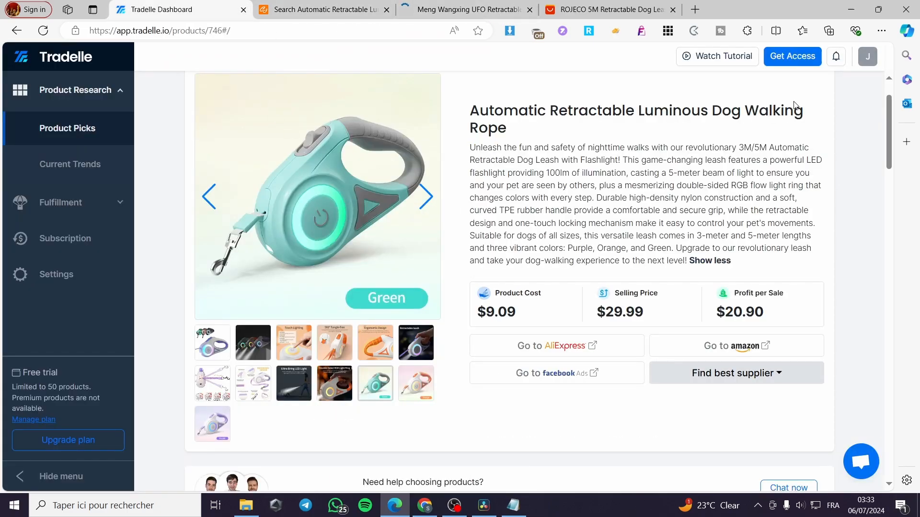
{"action": "mouse_move", "coordinate": [626, 355]}
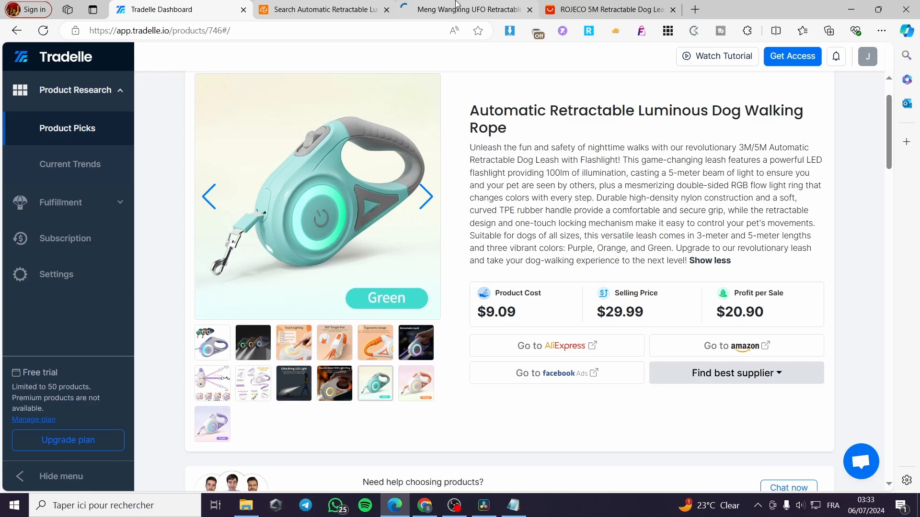
{"action": "left_click", "coordinate": [466, 9]}
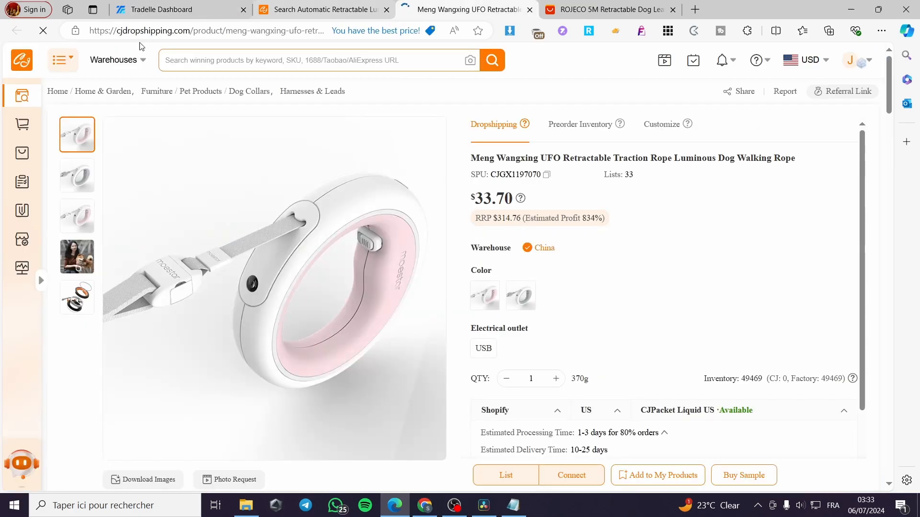
- Expand CJdropshipping's sidebar and open the Shopify store authorization list
{"action": "left_click", "coordinate": [323, 10]}
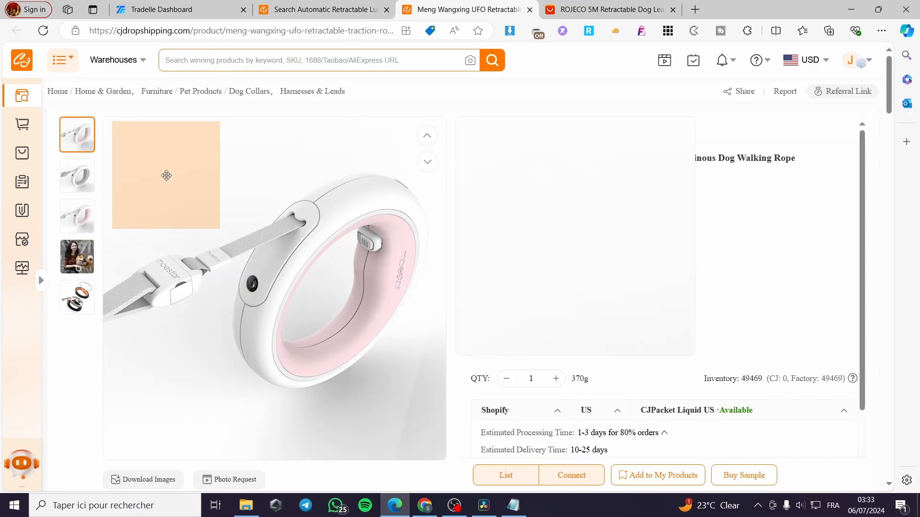
{"action": "left_click", "coordinate": [77, 257]}
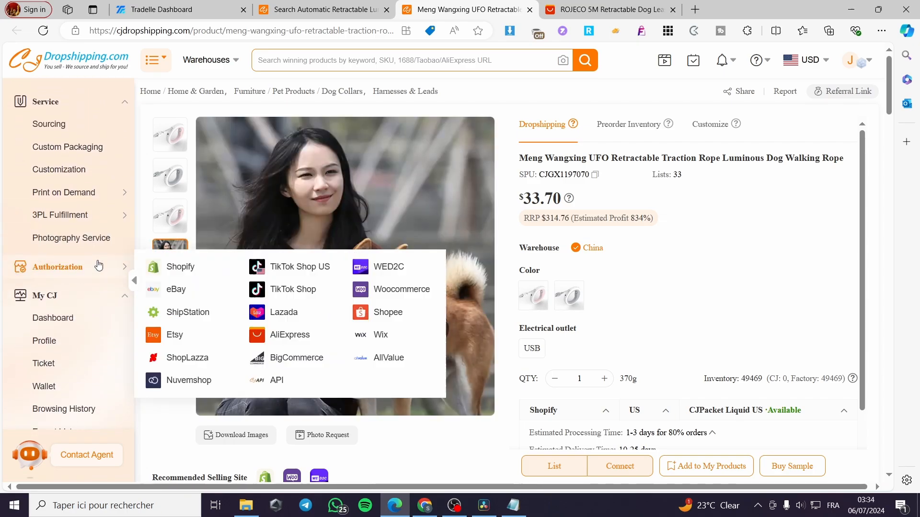
{"action": "left_click", "coordinate": [182, 267]}
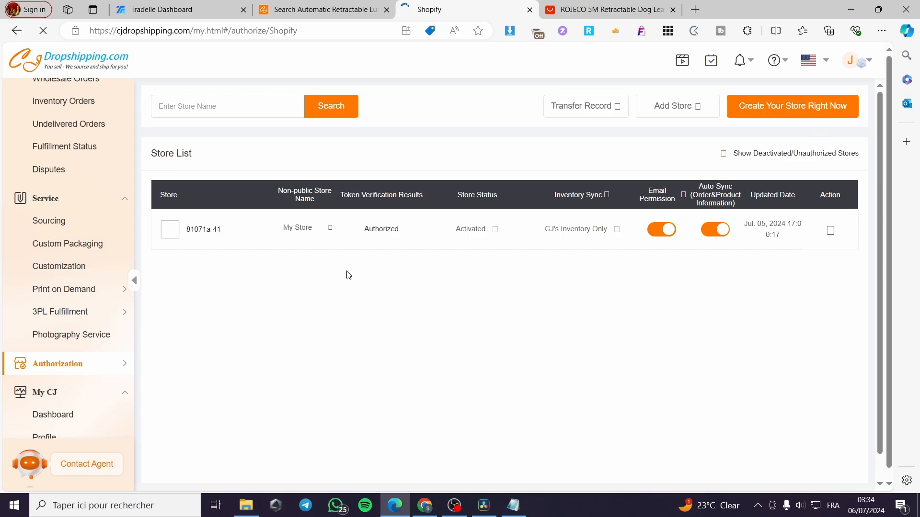
- Recheck the leash pricing on the Tradelle tab, then return to the authorized Shopify store list
{"action": "scroll", "scroll_direction": "down", "scroll_amount": 3}
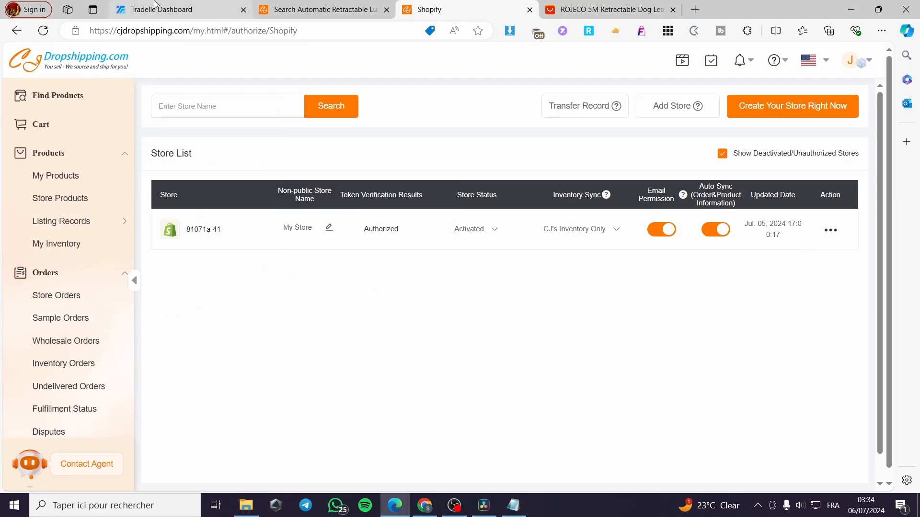
{"action": "left_click", "coordinate": [179, 10]}
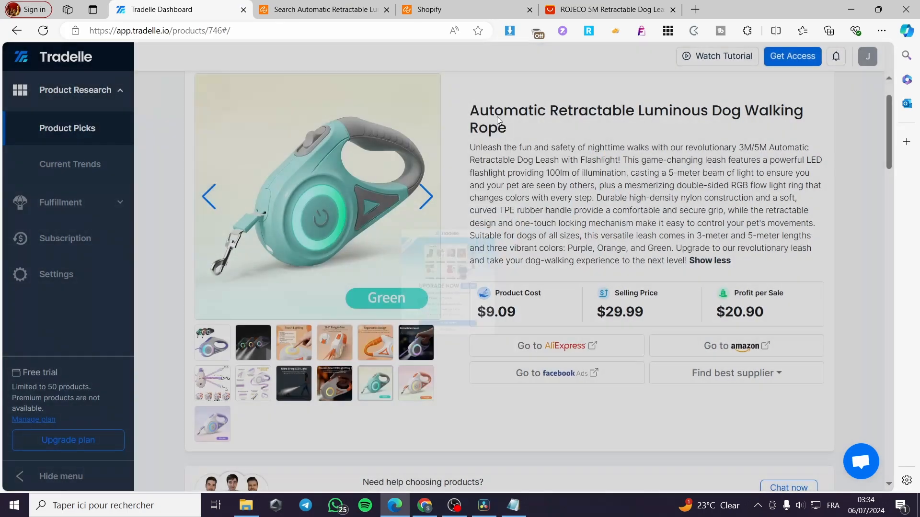
{"action": "left_click", "coordinate": [458, 10]}
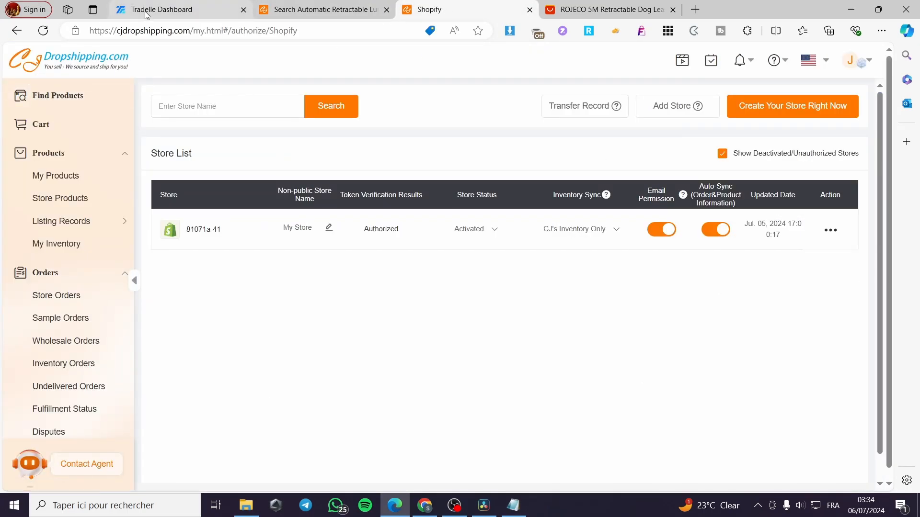
{"action": "left_click", "coordinate": [170, 10]}
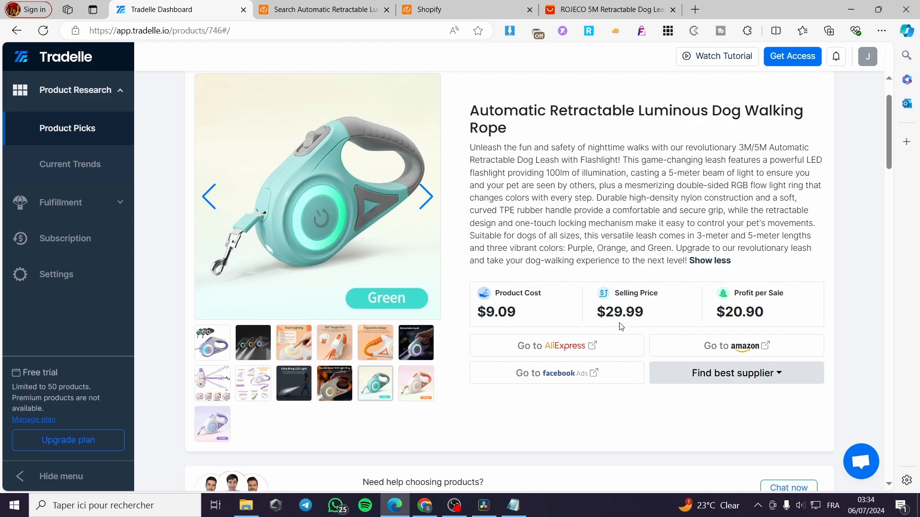
{"action": "mouse_move", "coordinate": [730, 346]}
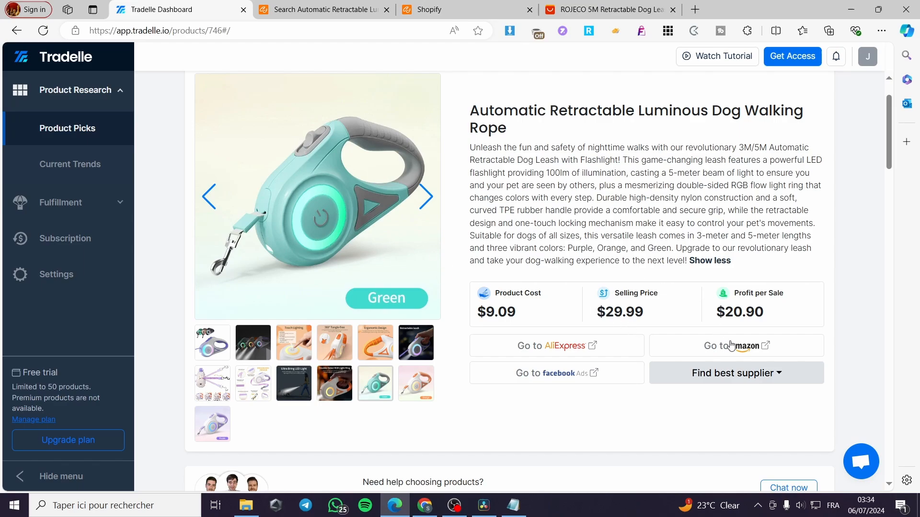
{"action": "mouse_move", "coordinate": [785, 380]}
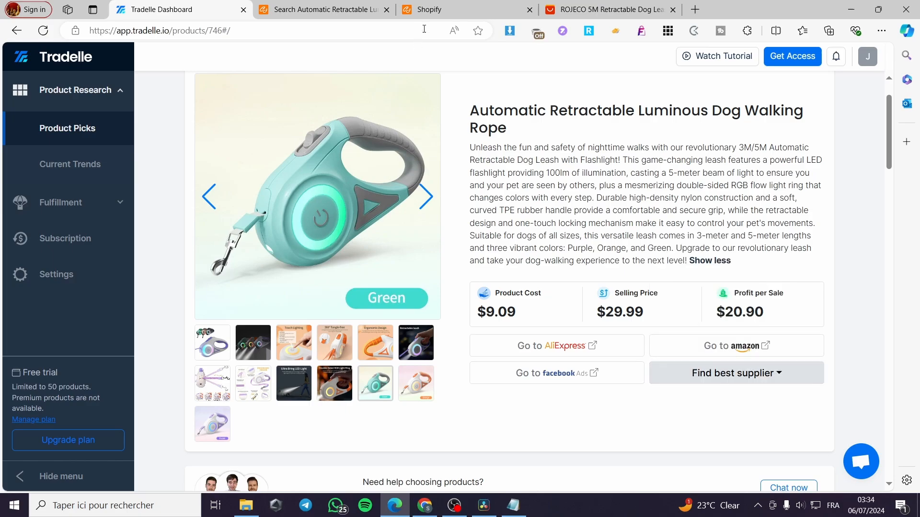
{"action": "left_click", "coordinate": [458, 9]}
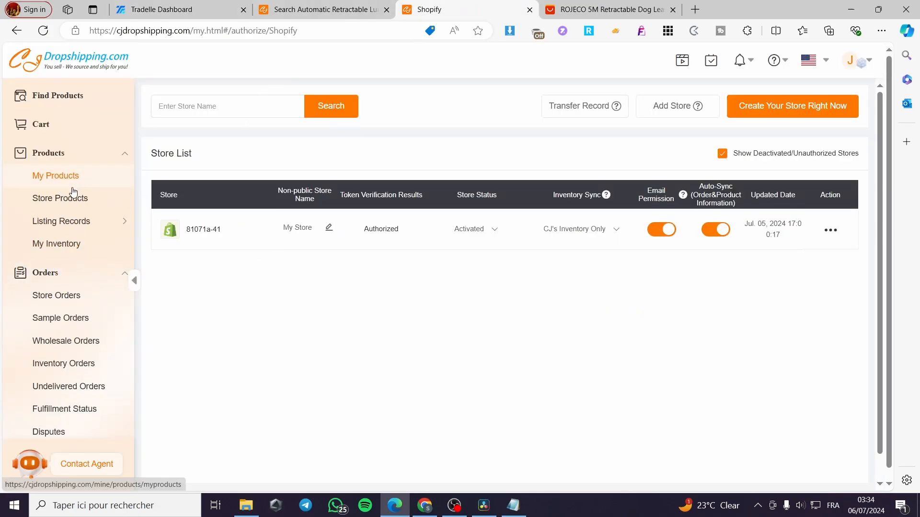
- Check the connected Rocket Launcher toy's CJ Fulfillment settings in Store Products, then view the empty cart
{"action": "left_click", "coordinate": [59, 197]}
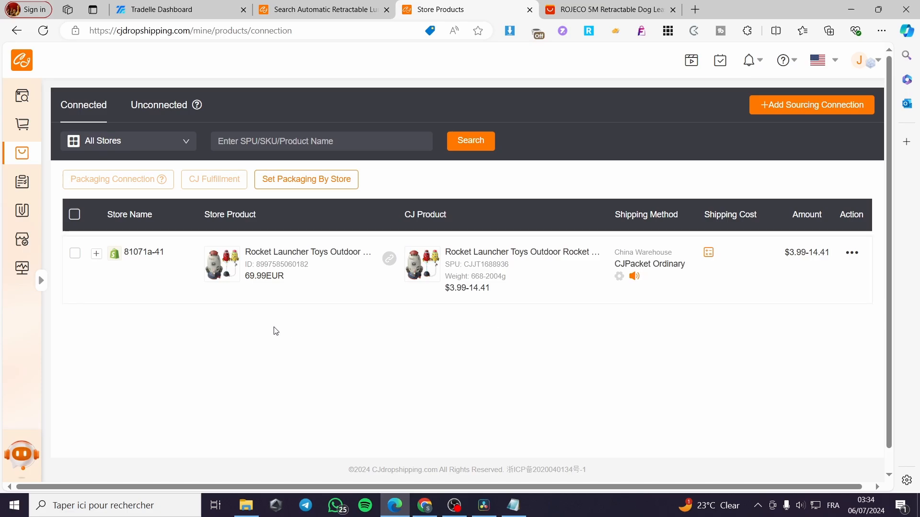
{"action": "mouse_move", "coordinate": [279, 275]}
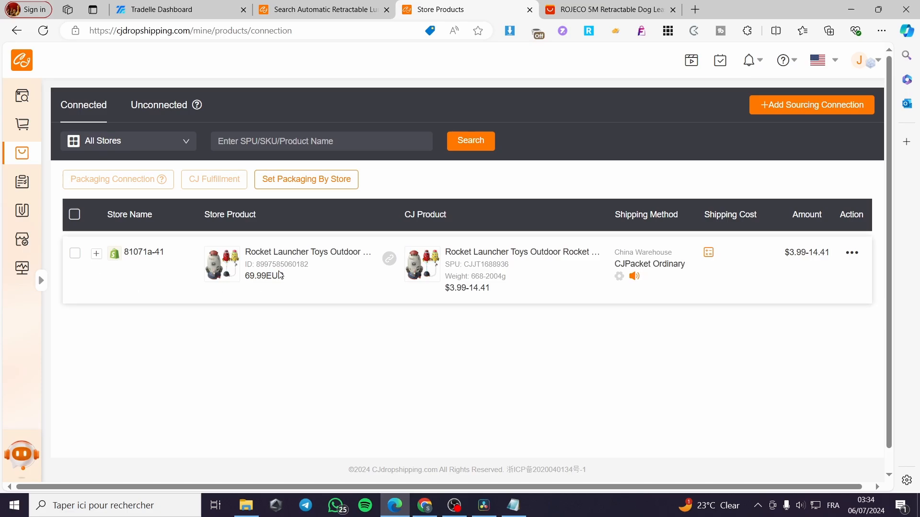
{"action": "mouse_move", "coordinate": [285, 274]}
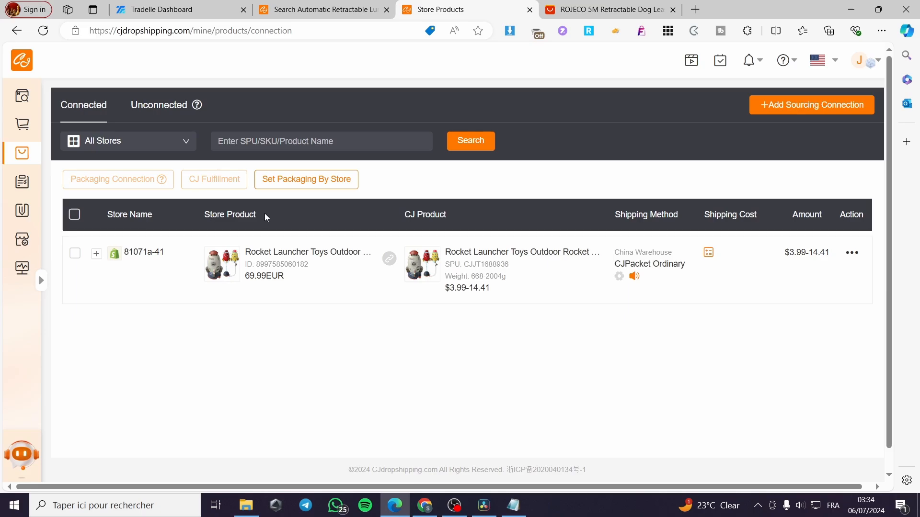
{"action": "mouse_move", "coordinate": [395, 213]}
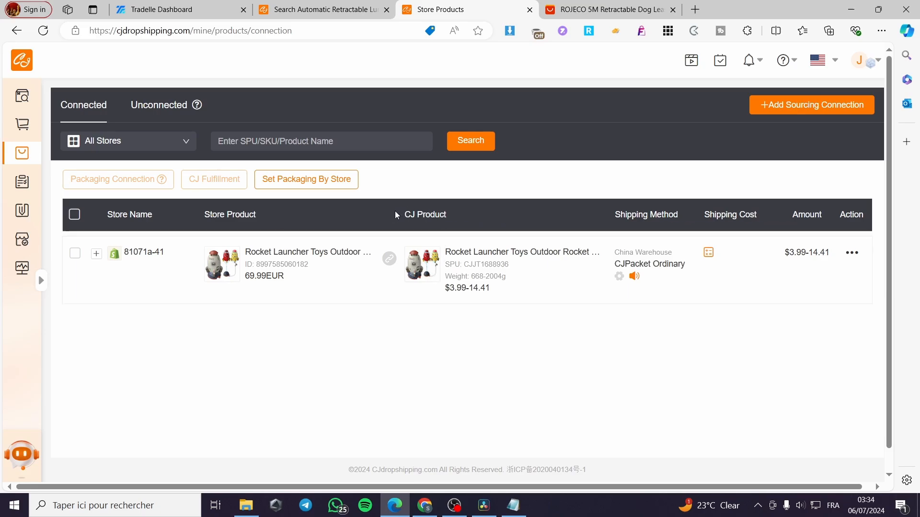
{"action": "mouse_move", "coordinate": [589, 289]}
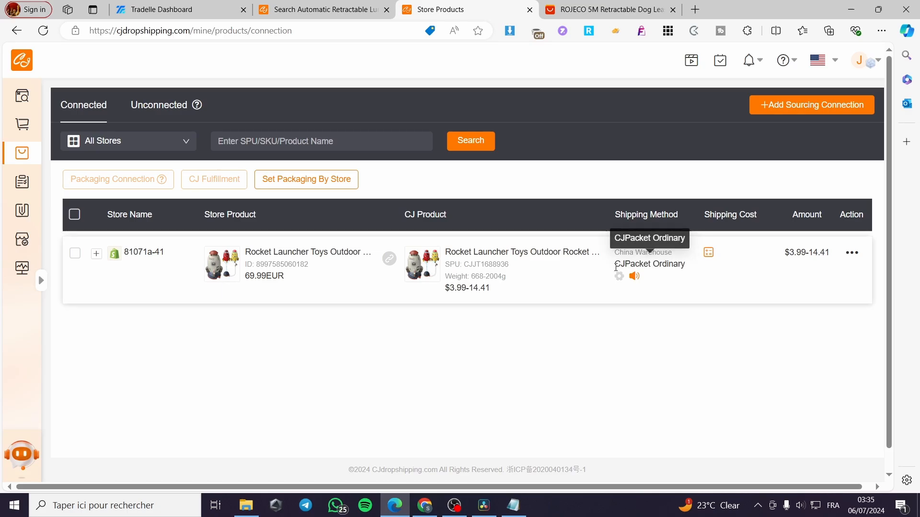
{"action": "mouse_move", "coordinate": [638, 255]}
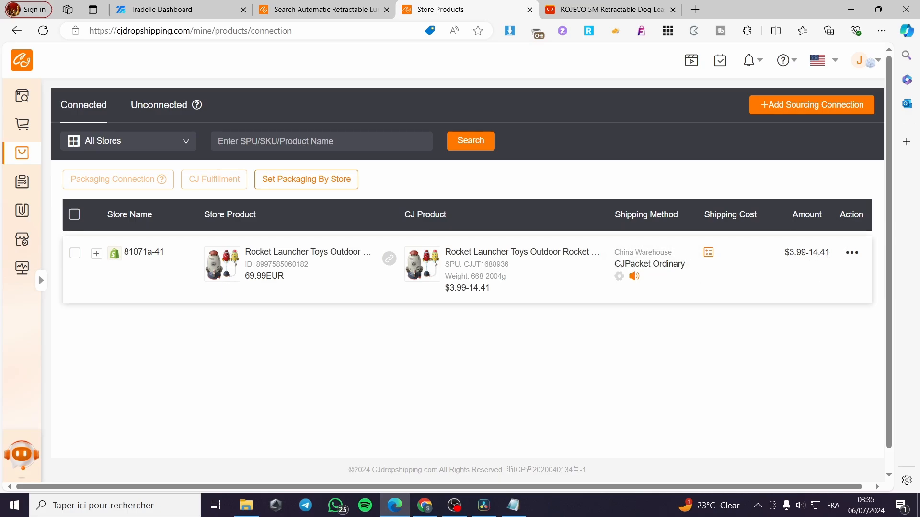
{"action": "left_click", "coordinate": [851, 252]}
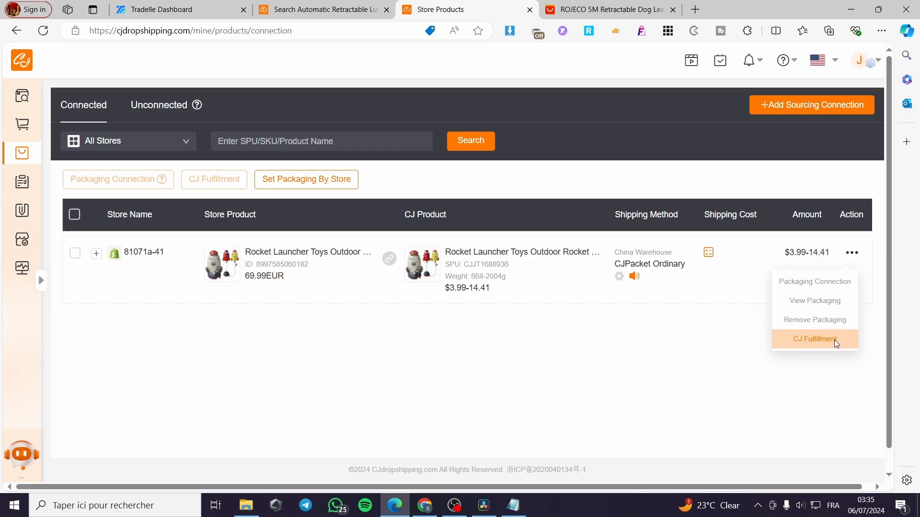
{"action": "left_click", "coordinate": [815, 338]}
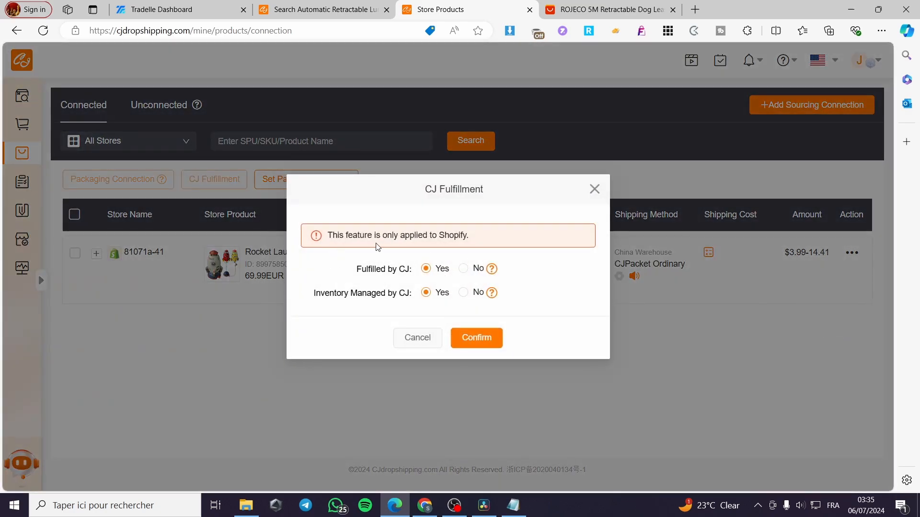
{"action": "mouse_move", "coordinate": [383, 268]}
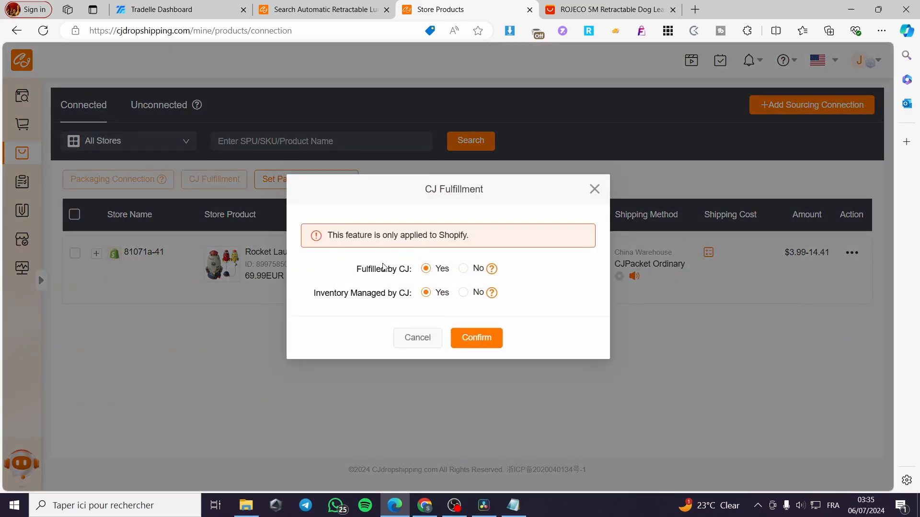
{"action": "mouse_move", "coordinate": [414, 265]}
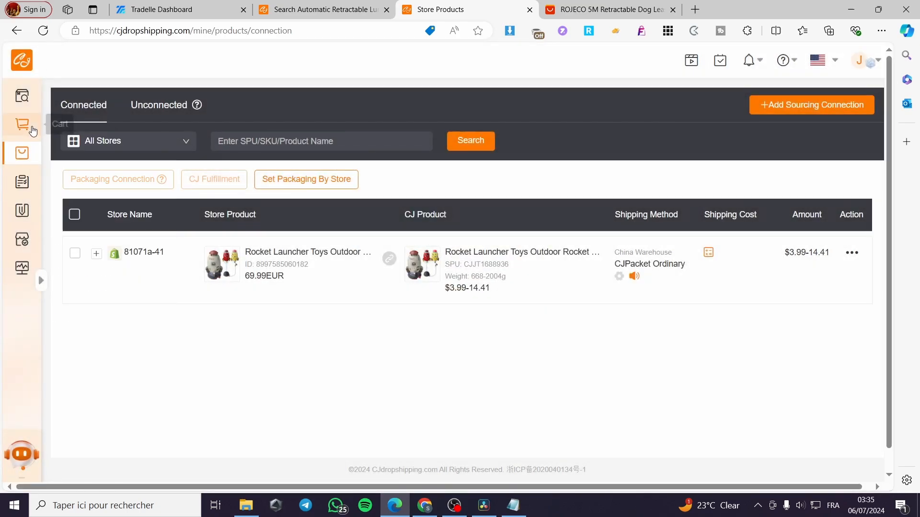
{"action": "left_click", "coordinate": [22, 124]}
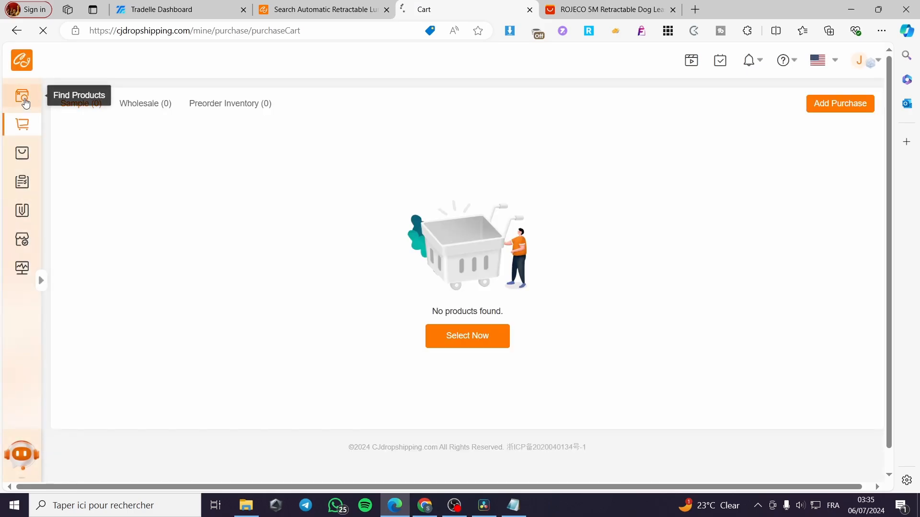
- Recheck the Tradelle luminous leash pick and its AliExpress listing, then return to the CJ dog rope page
{"action": "left_click", "coordinate": [170, 10]}
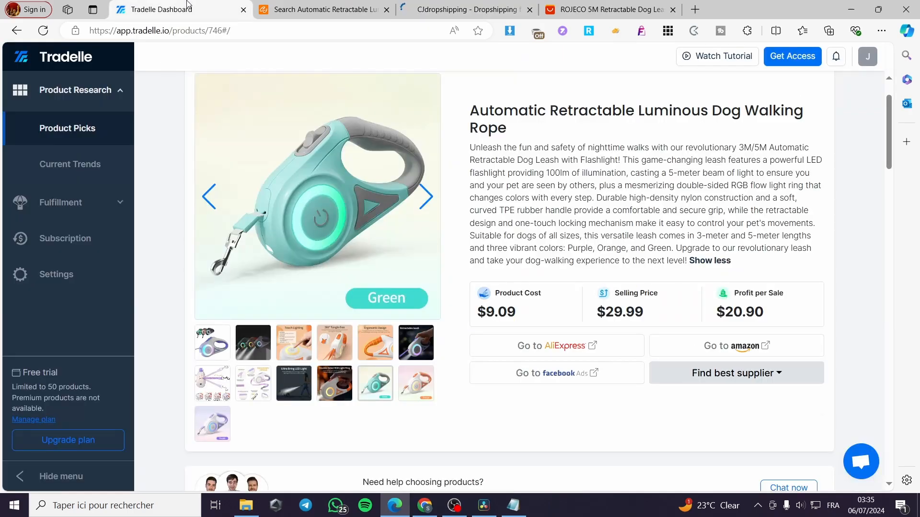
{"action": "left_click", "coordinate": [735, 372]}
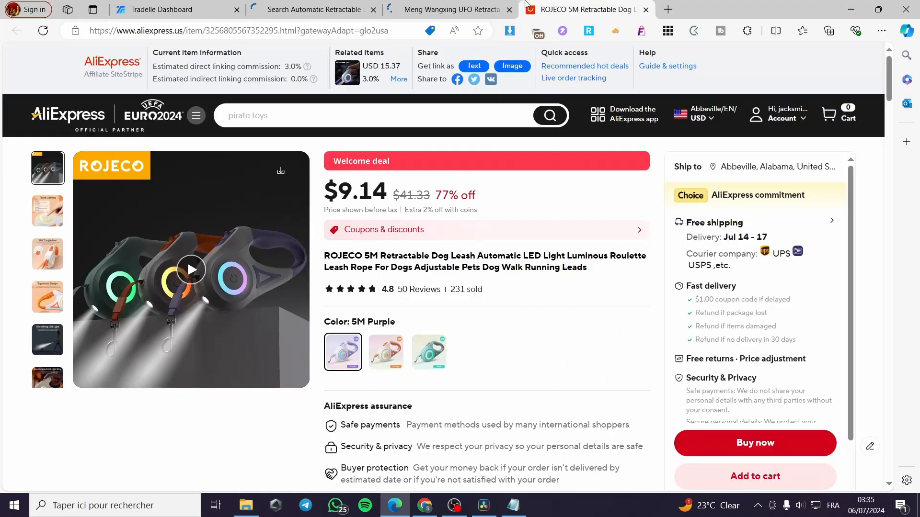
{"action": "left_click", "coordinate": [452, 9]}
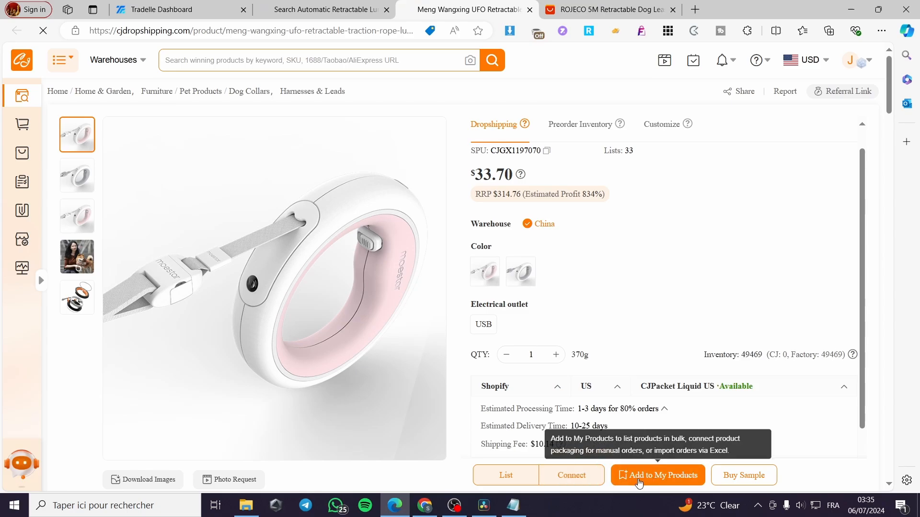
- Add the UFO dog rope to My Products and start its store listing form
{"action": "left_click", "coordinate": [657, 475]}
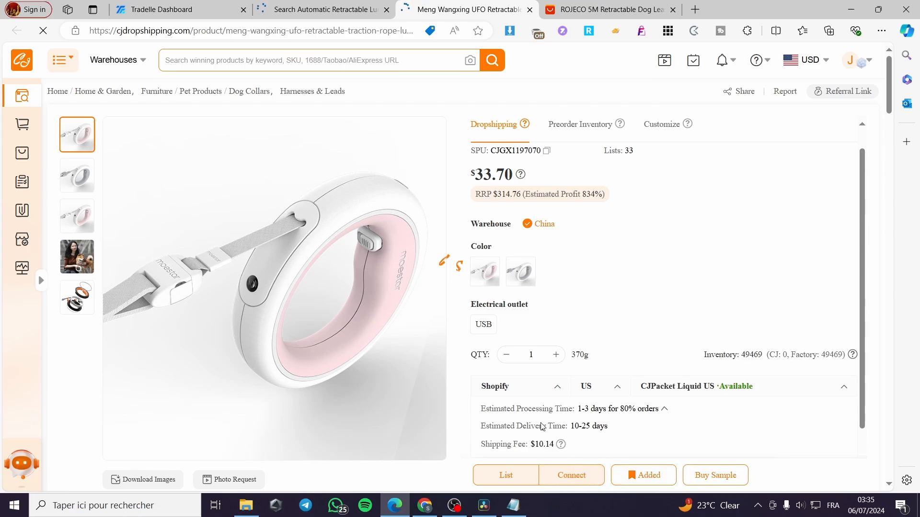
{"action": "left_click", "coordinate": [505, 475]}
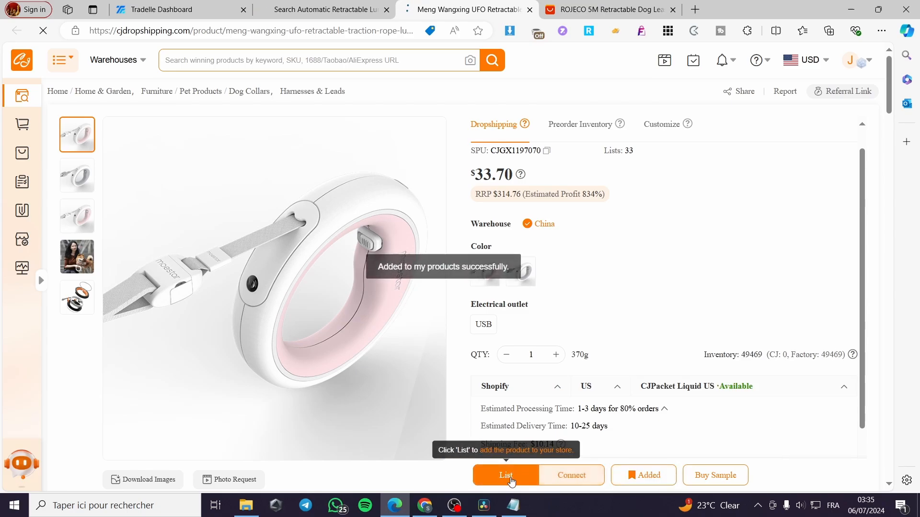
{"action": "left_click", "coordinate": [505, 475]}
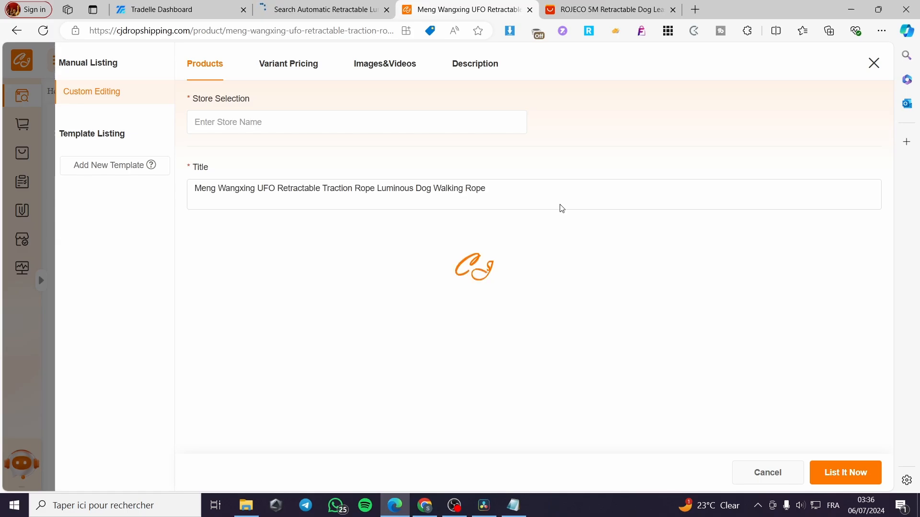
- Change the listing's destination store from the eBay account to the Shopify store
{"action": "left_click", "coordinate": [357, 122]}
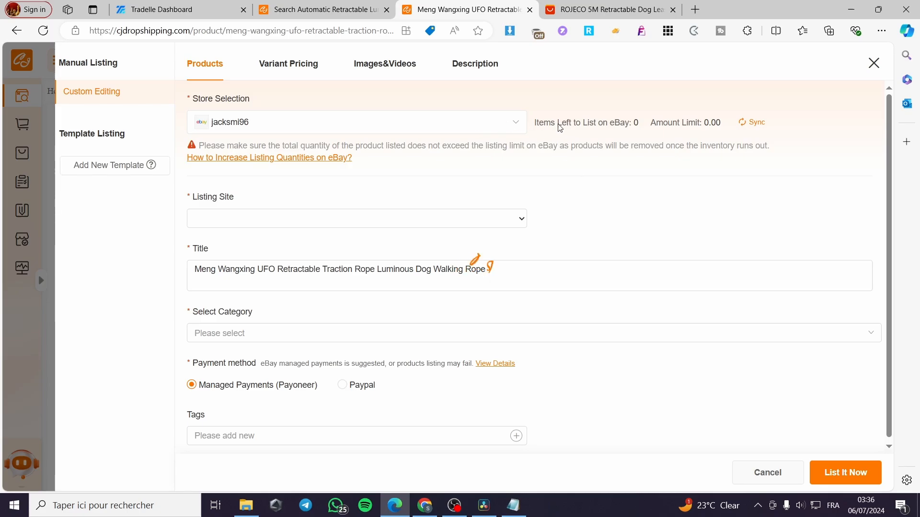
{"action": "left_click", "coordinate": [357, 219]}
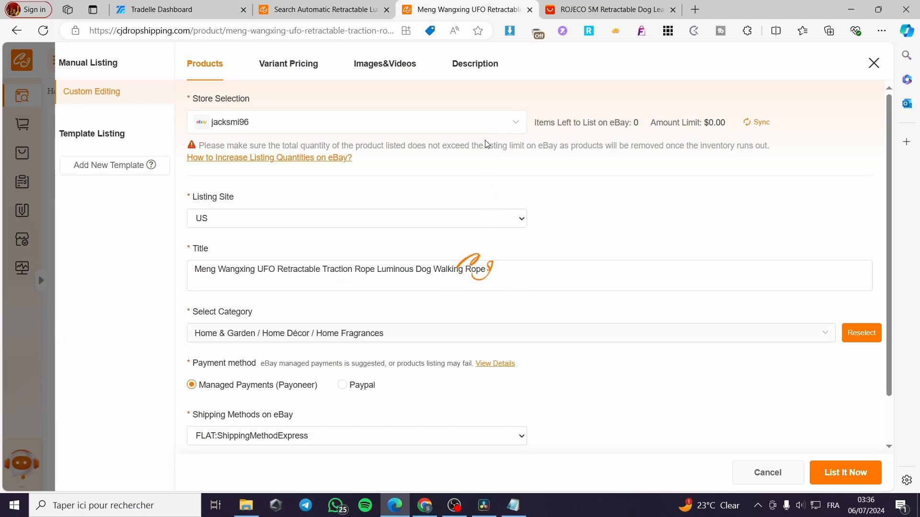
{"action": "mouse_move", "coordinate": [336, 123]}
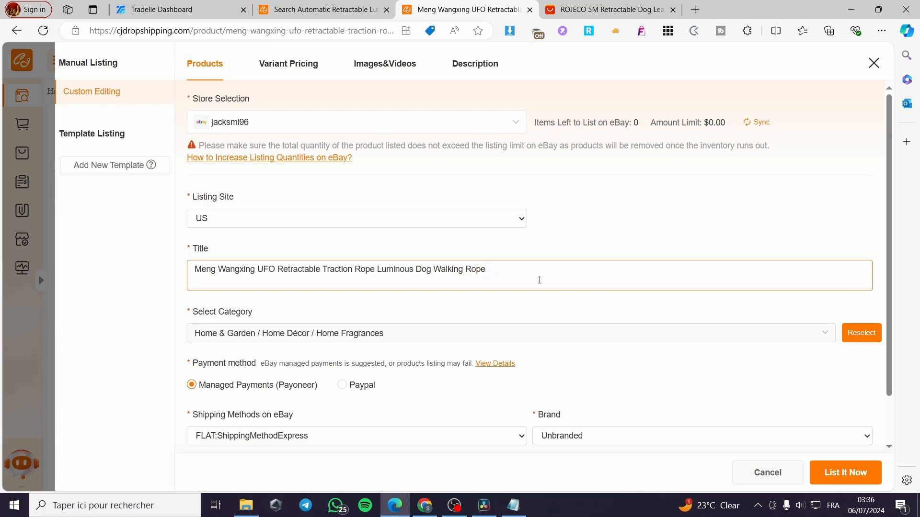
{"action": "left_click", "coordinate": [357, 122]}
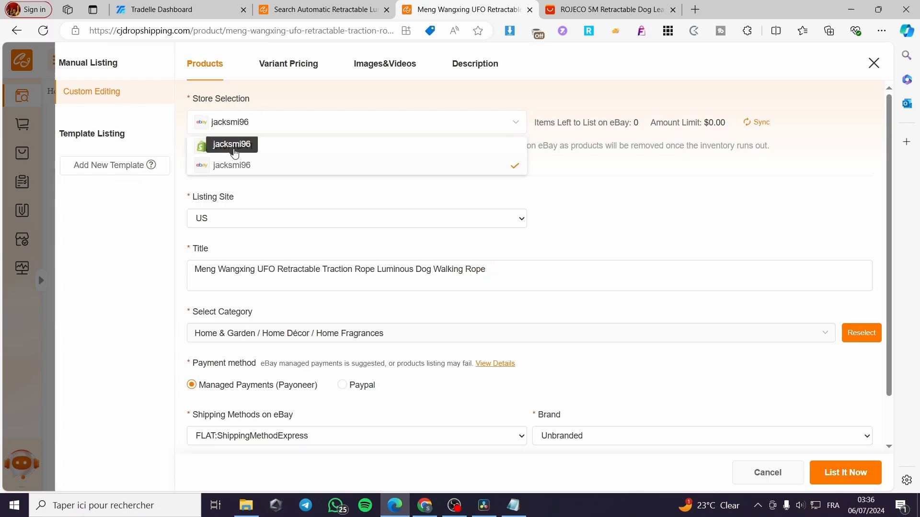
{"action": "left_click", "coordinate": [231, 144]}
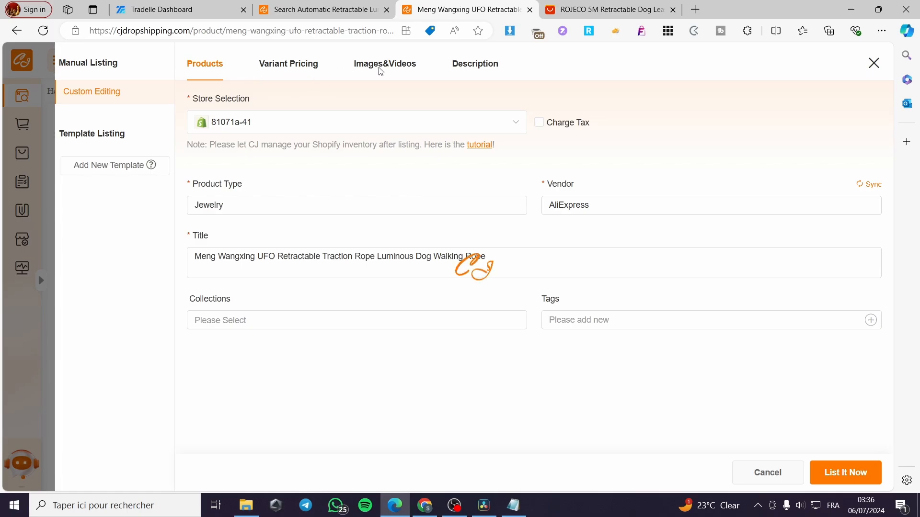
{"action": "mouse_move", "coordinate": [822, 382]}
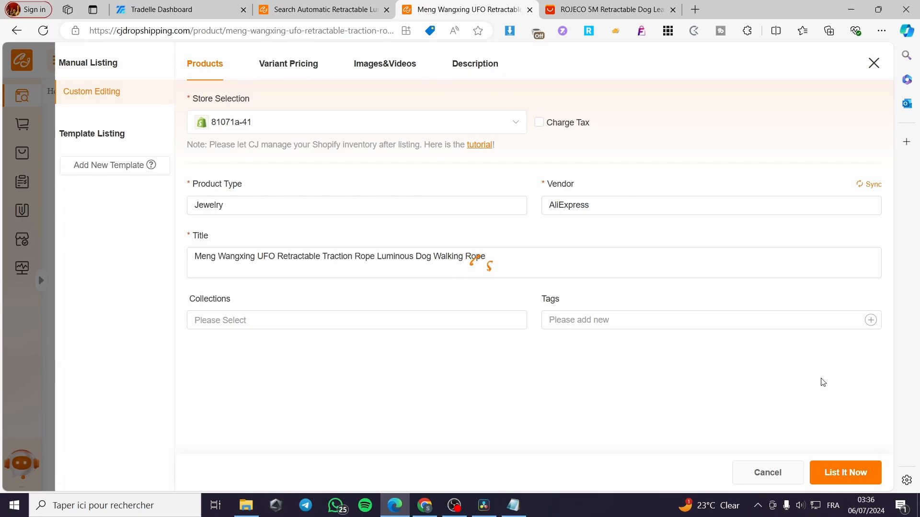
{"action": "mouse_move", "coordinate": [288, 63]}
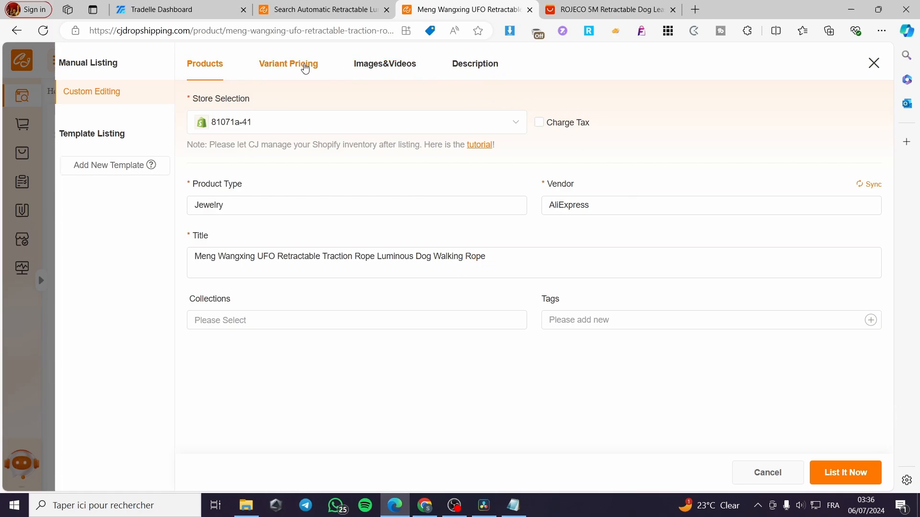
- Review variant pricing, images and description, then attempt List It Now without a store price
{"action": "left_click", "coordinate": [289, 64]}
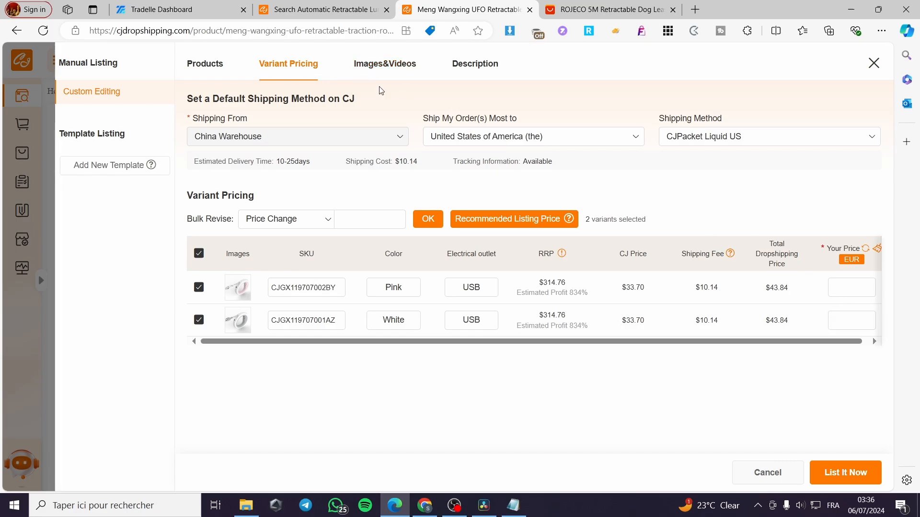
{"action": "left_click", "coordinate": [385, 63]}
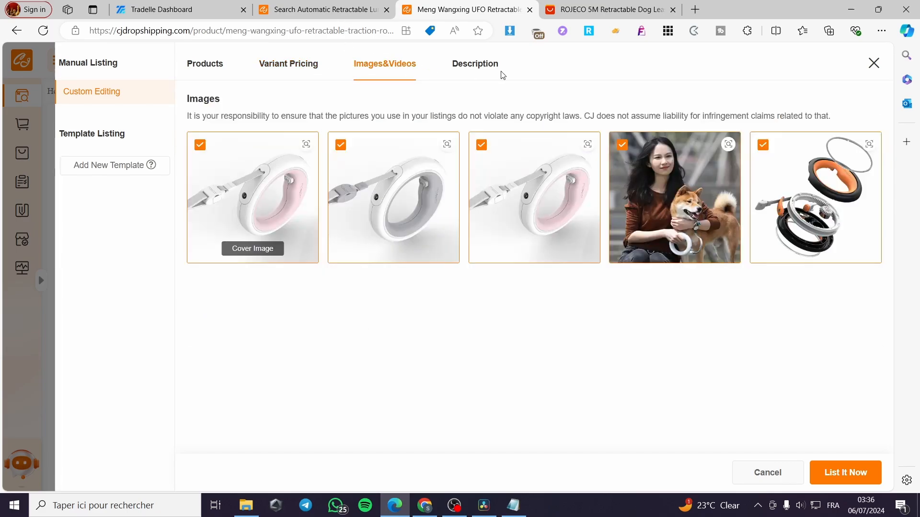
{"action": "left_click", "coordinate": [474, 63]}
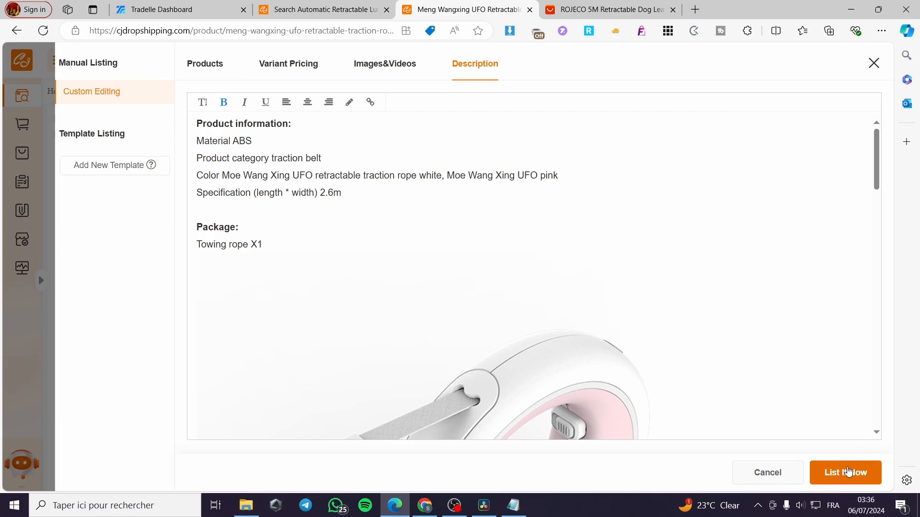
{"action": "left_click", "coordinate": [845, 472]}
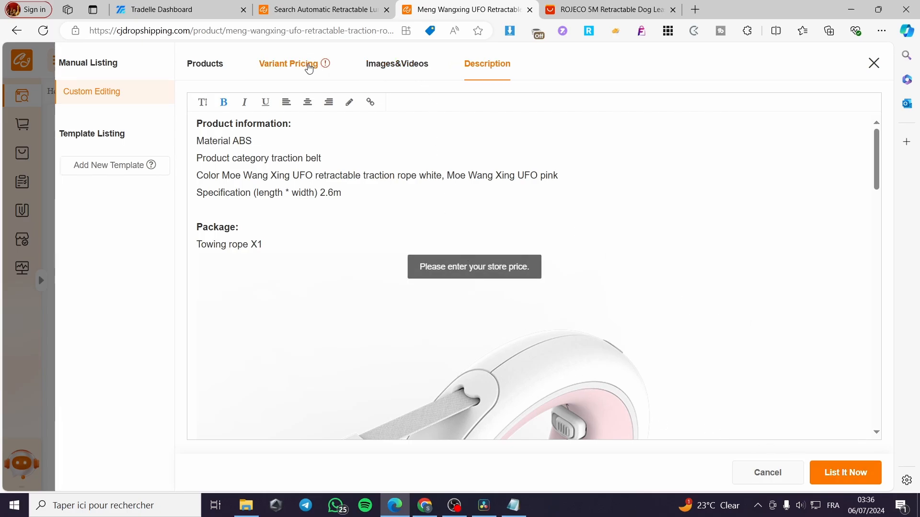
- Bulk-revise both rope variants to a store price of 89.99 EUR
{"action": "left_click", "coordinate": [288, 63]}
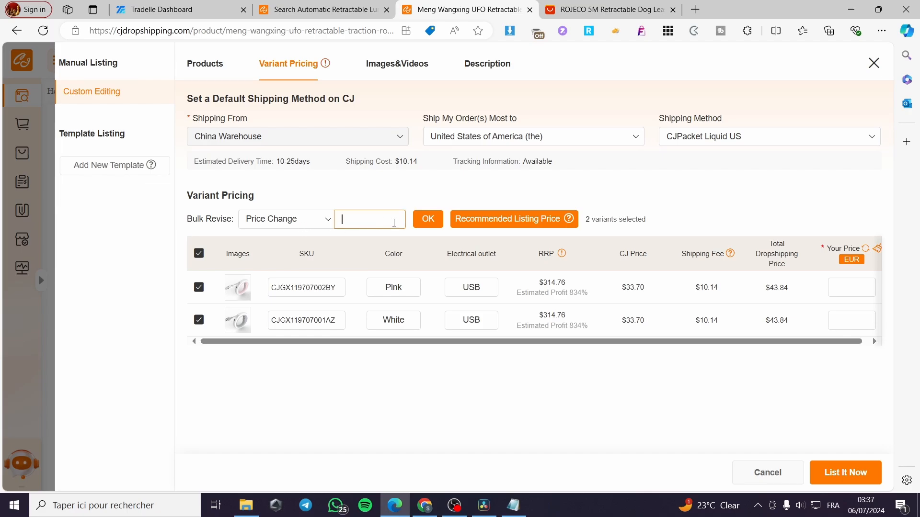
{"action": "type", "text": "8"}
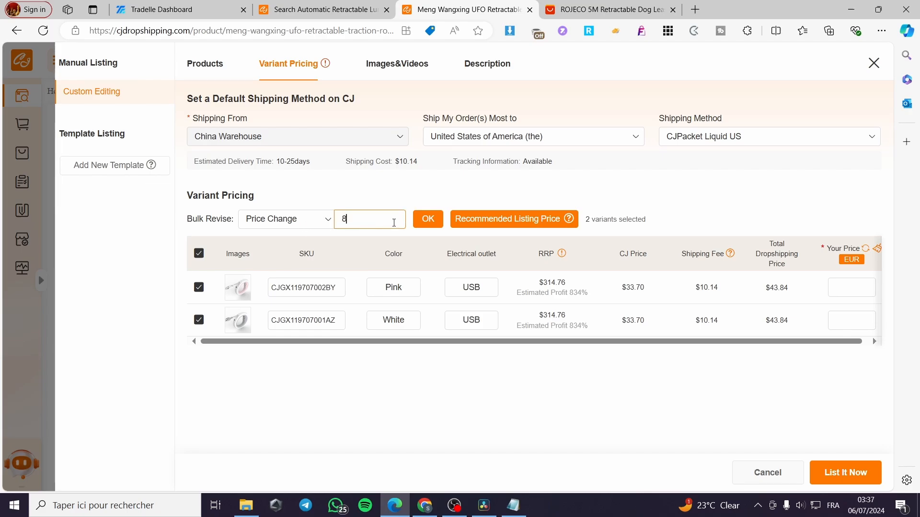
{"action": "type", "text": "89.99"}
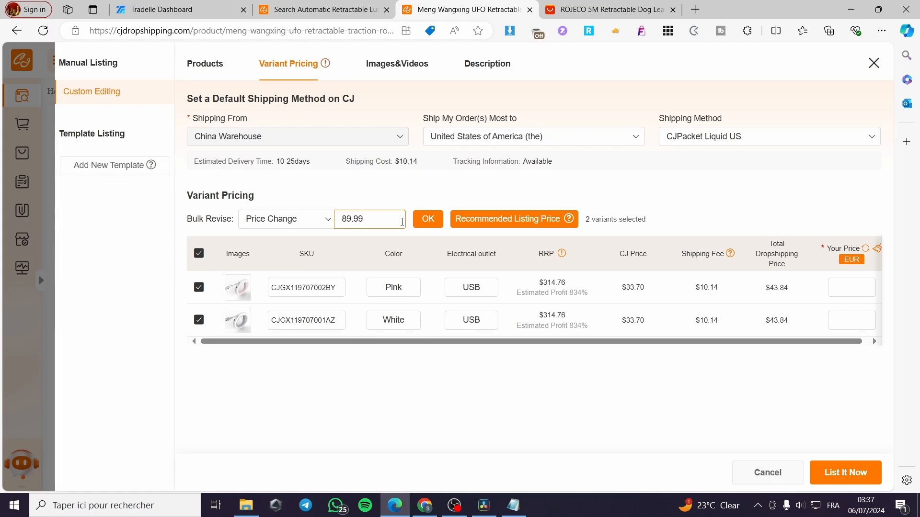
{"action": "left_click", "coordinate": [427, 218]}
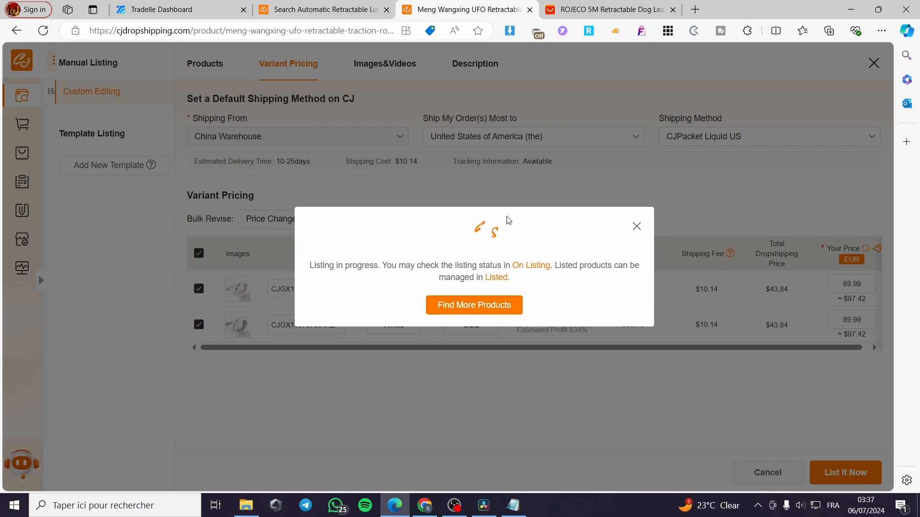
{"action": "mouse_move", "coordinate": [585, 320]}
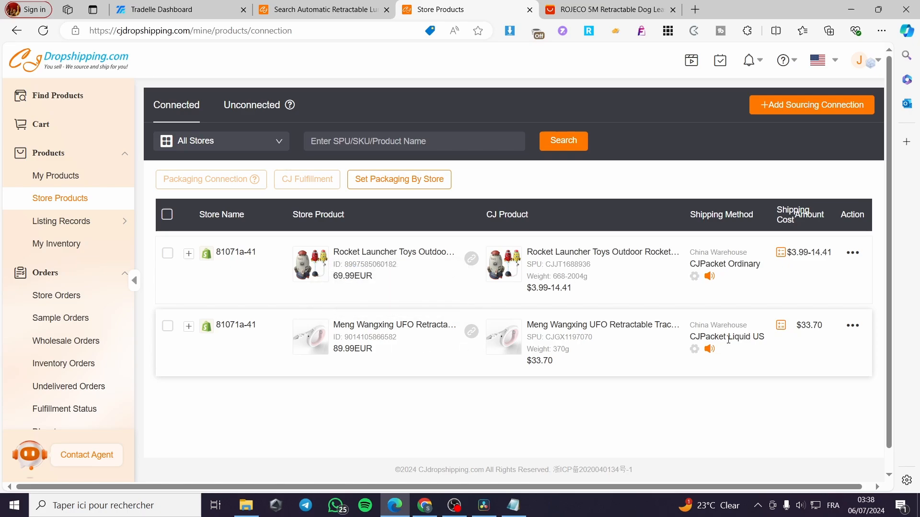
{"action": "mouse_move", "coordinate": [403, 322]}
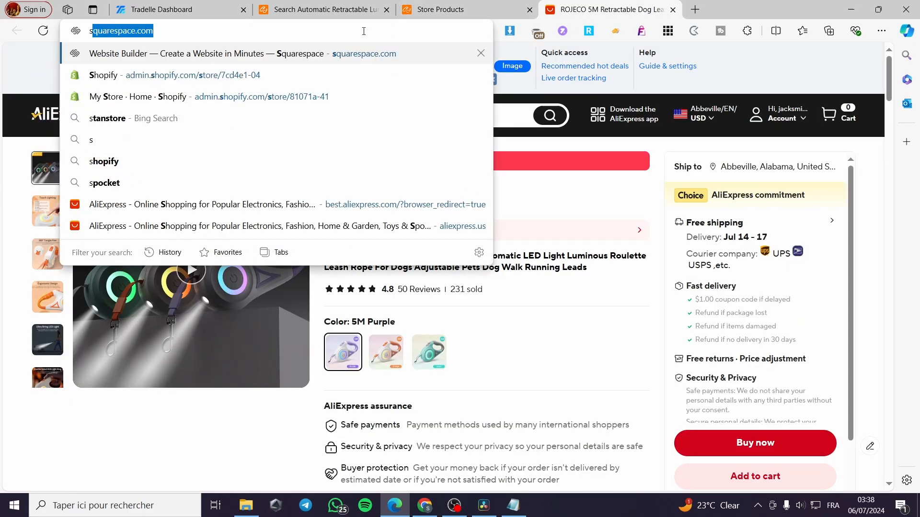
- Find the Meng Wangxing UFO leash in the Shopify admin Products list and view its details
{"action": "type", "text": "shopify.com/store/81071a-41"}
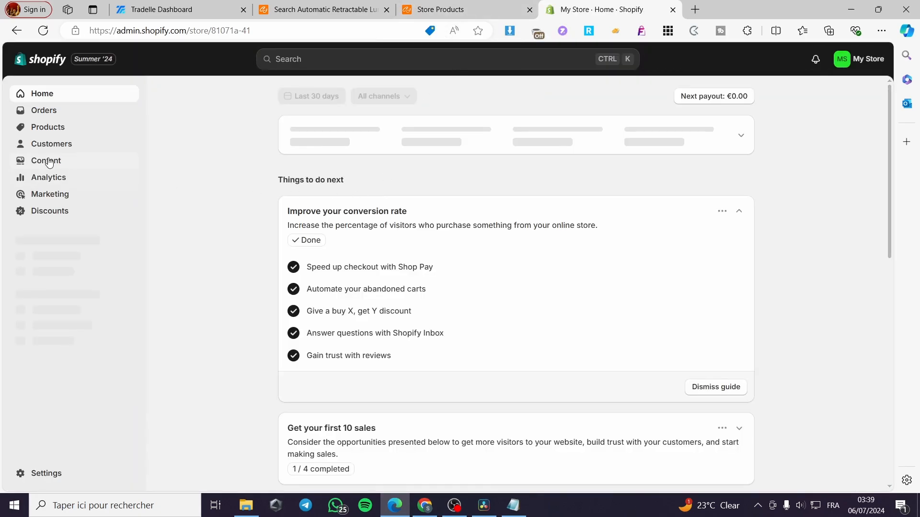
{"action": "left_click", "coordinate": [48, 127]}
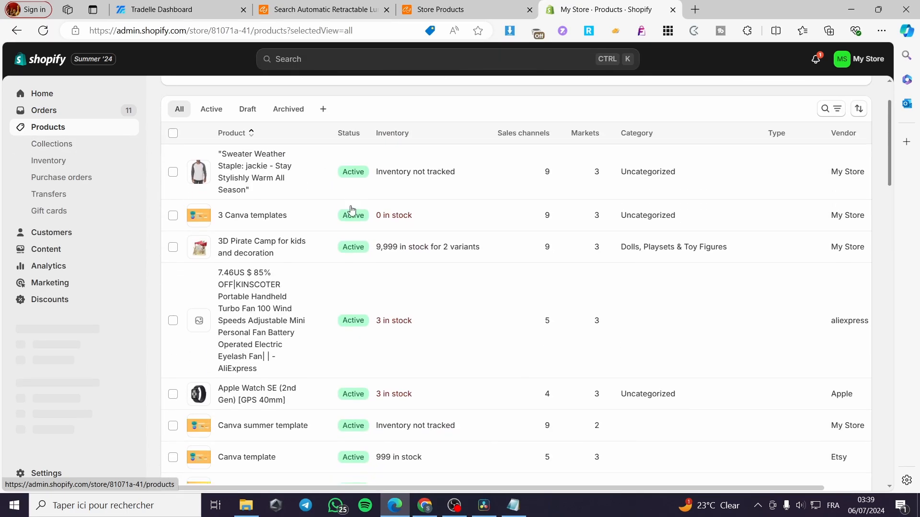
{"action": "scroll", "scroll_direction": "down", "scroll_amount": 3}
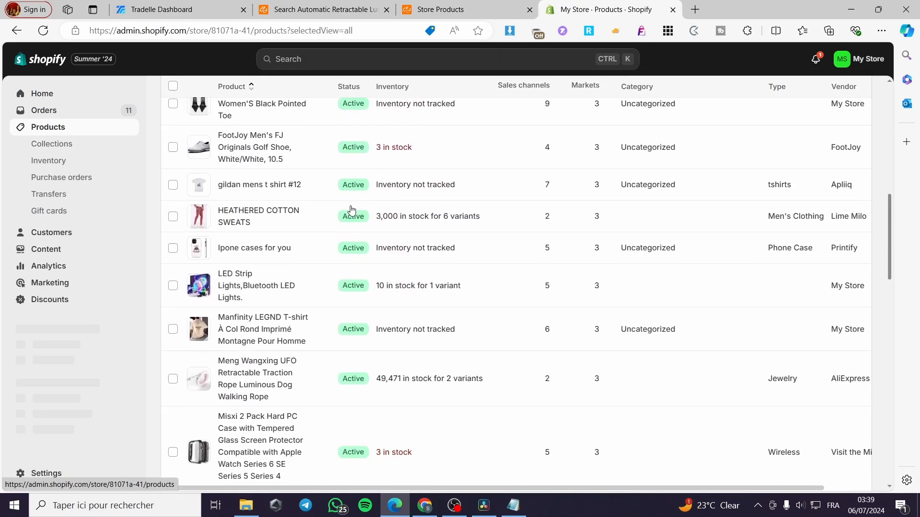
{"action": "scroll", "scroll_direction": "down", "scroll_amount": 3}
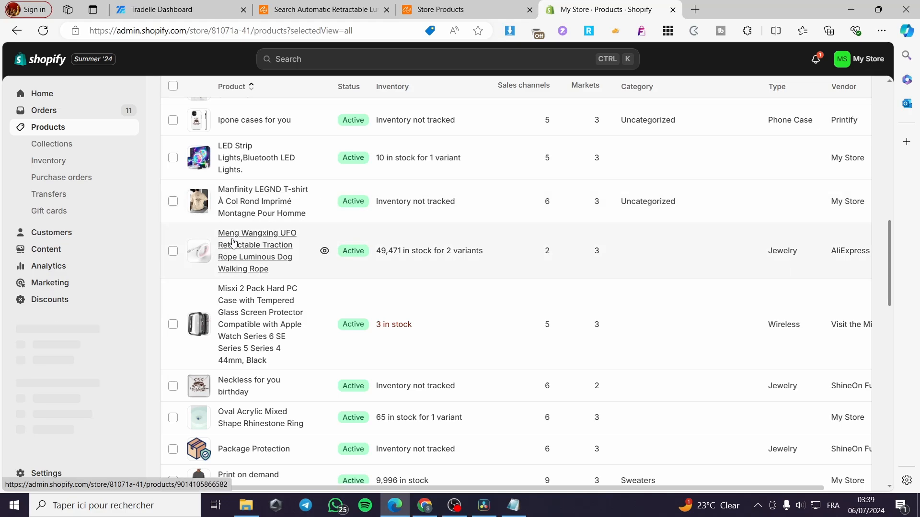
{"action": "left_click", "coordinate": [257, 250]}
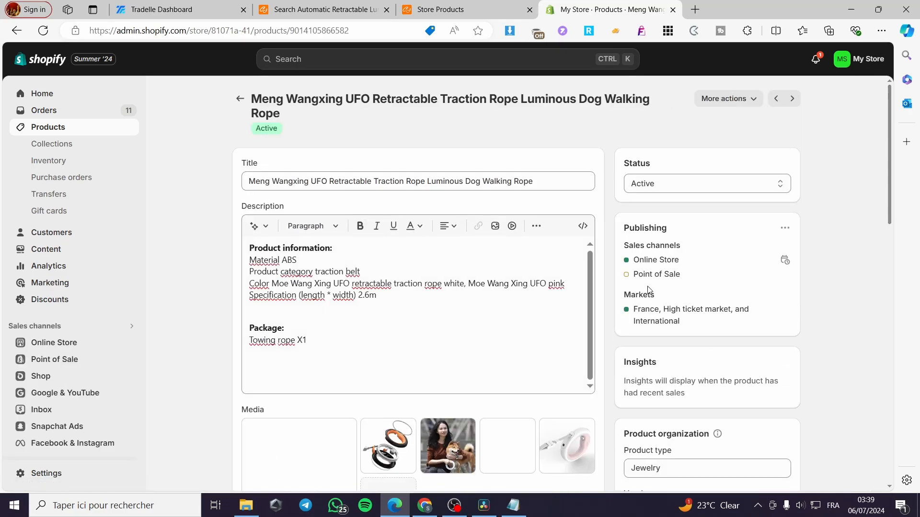
- Scroll to the Variants section to confirm both colour variants at €89.99
{"action": "scroll", "scroll_direction": "down", "scroll_amount": 3}
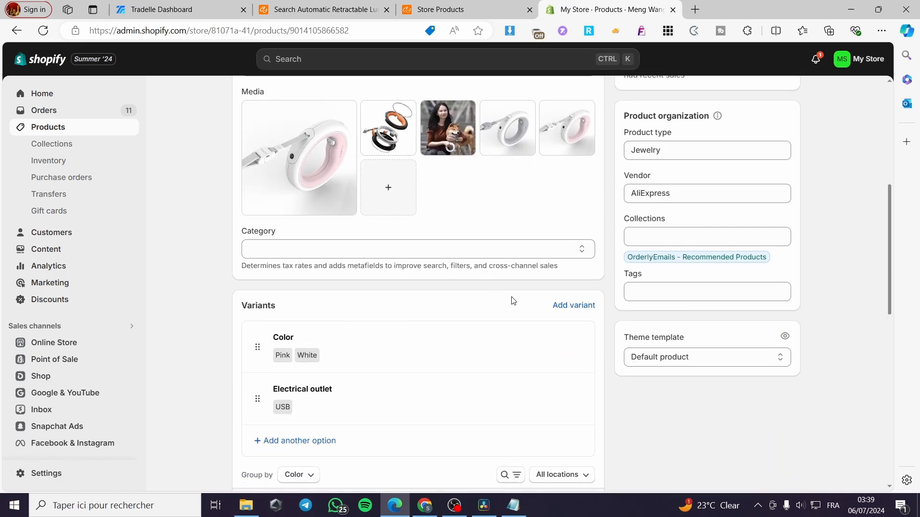
{"action": "scroll", "scroll_direction": "down", "scroll_amount": 3}
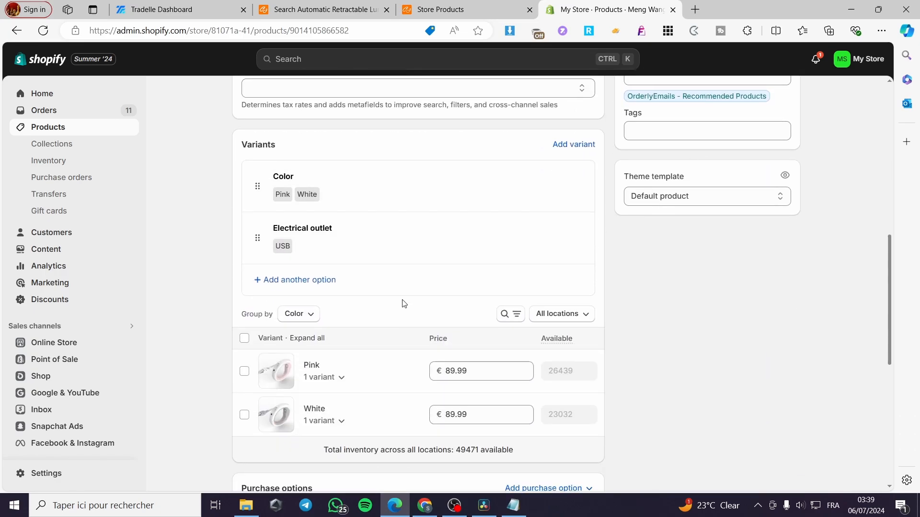
{"action": "scroll", "scroll_direction": "down", "scroll_amount": 3}
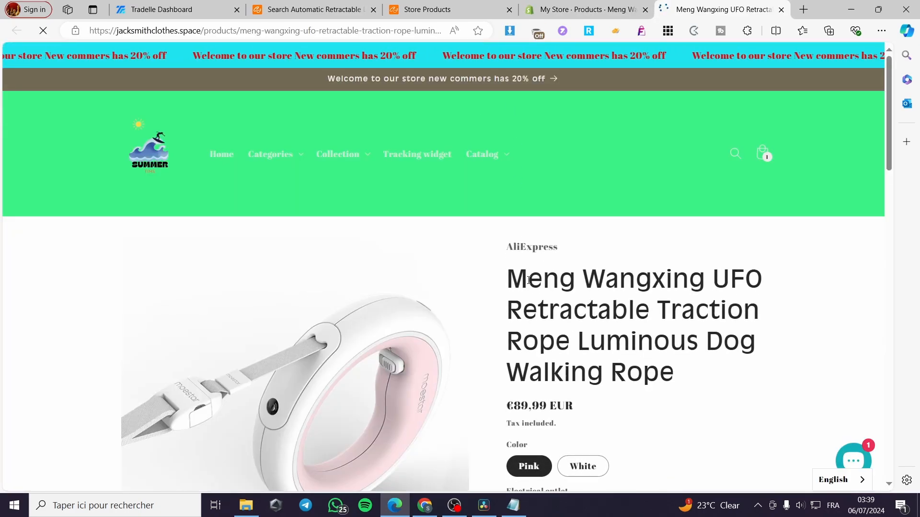
{"action": "scroll", "scroll_direction": "down", "scroll_amount": 3}
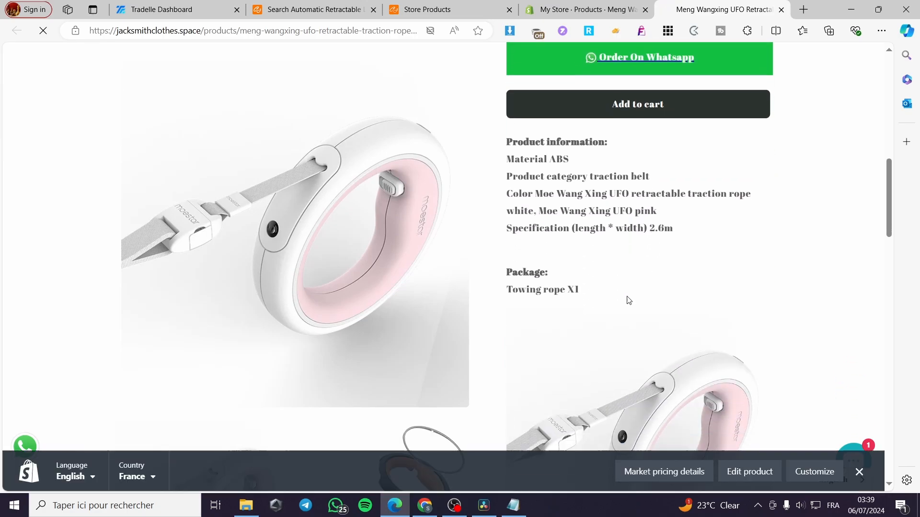
{"action": "scroll", "scroll_direction": "down", "scroll_amount": 3}
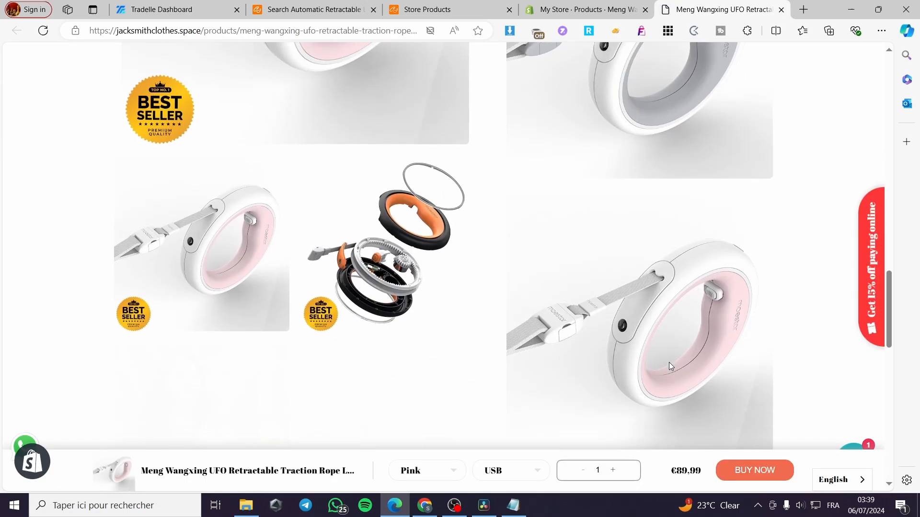